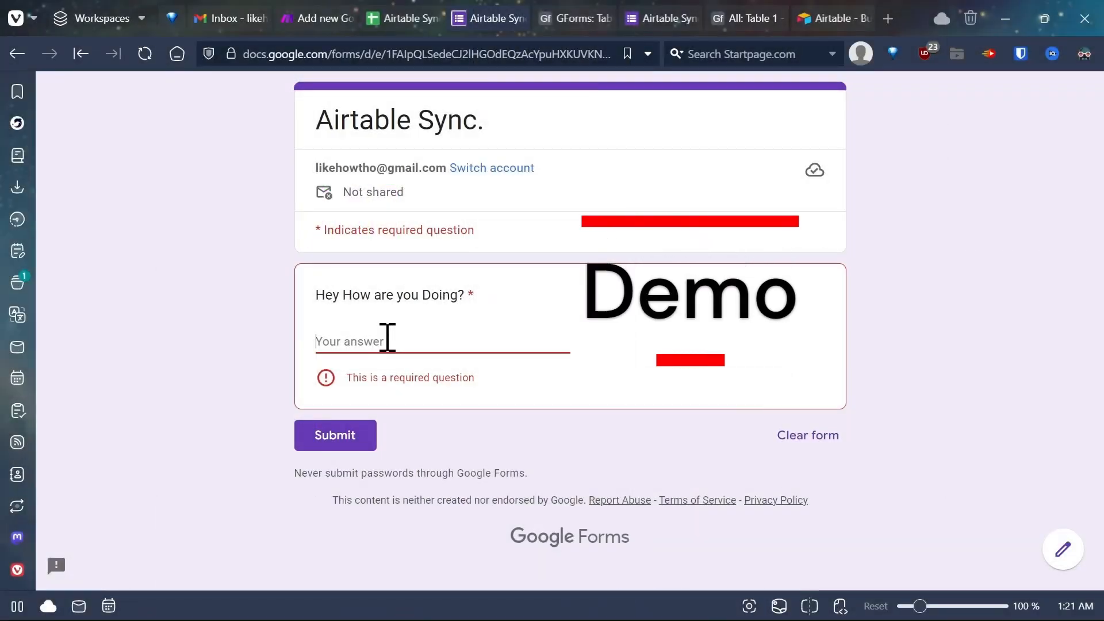
Answer the demo form question with 'I'm okay' and submit the response.
{"action": "type", "text": "I'm oka"}
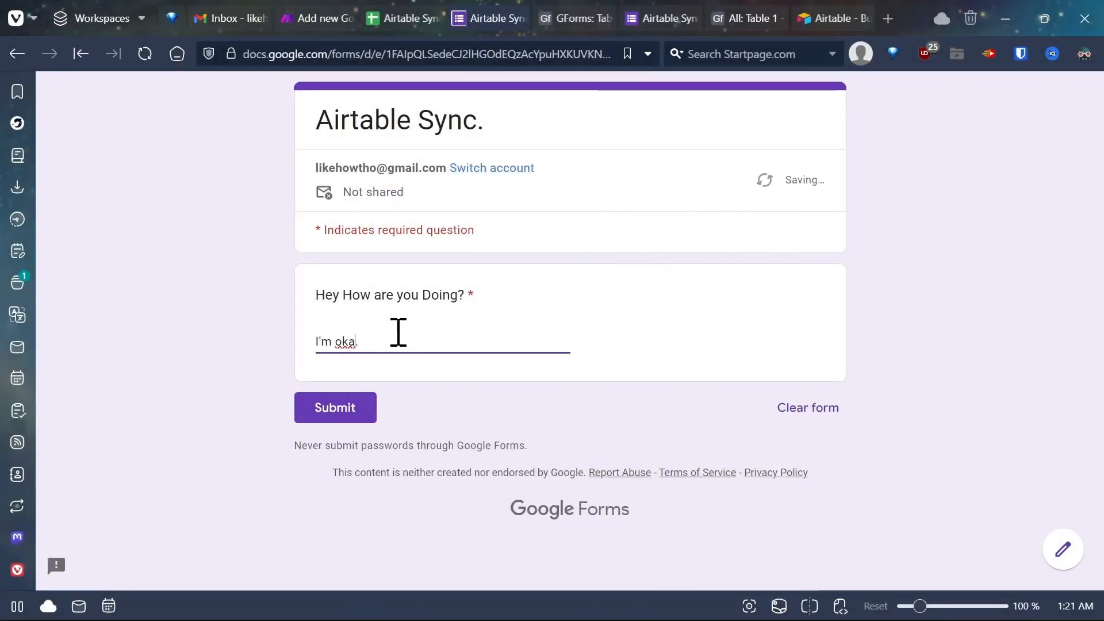
{"action": "left_click", "coordinate": [335, 407]}
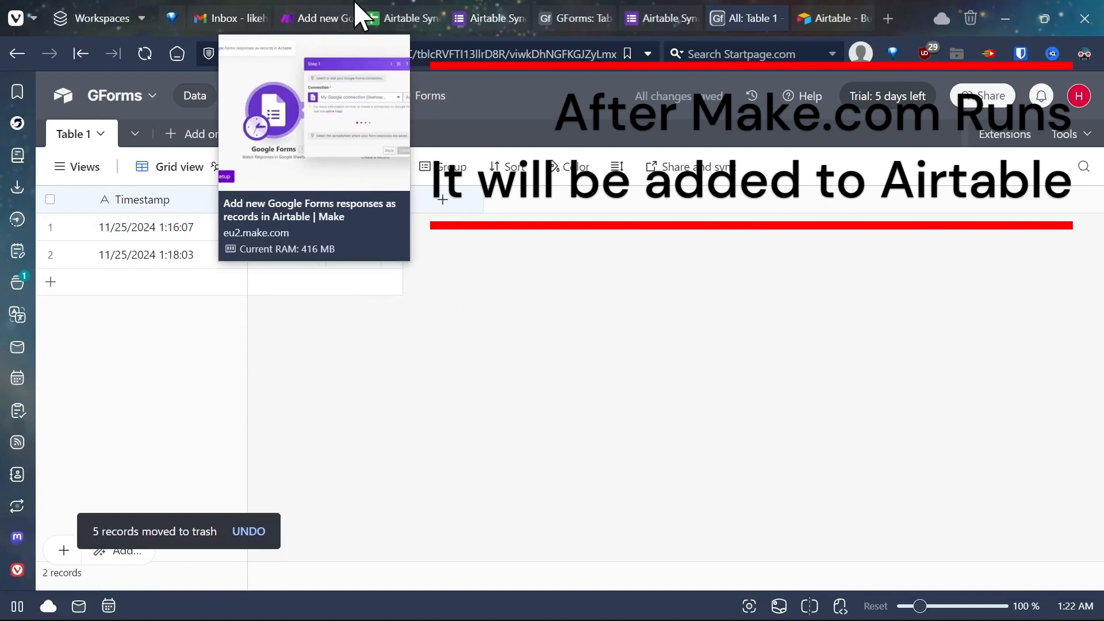
Verify the third Airtable record with 'I'm okay.', then return to Google Forms home.
{"action": "left_click", "coordinate": [315, 18]}
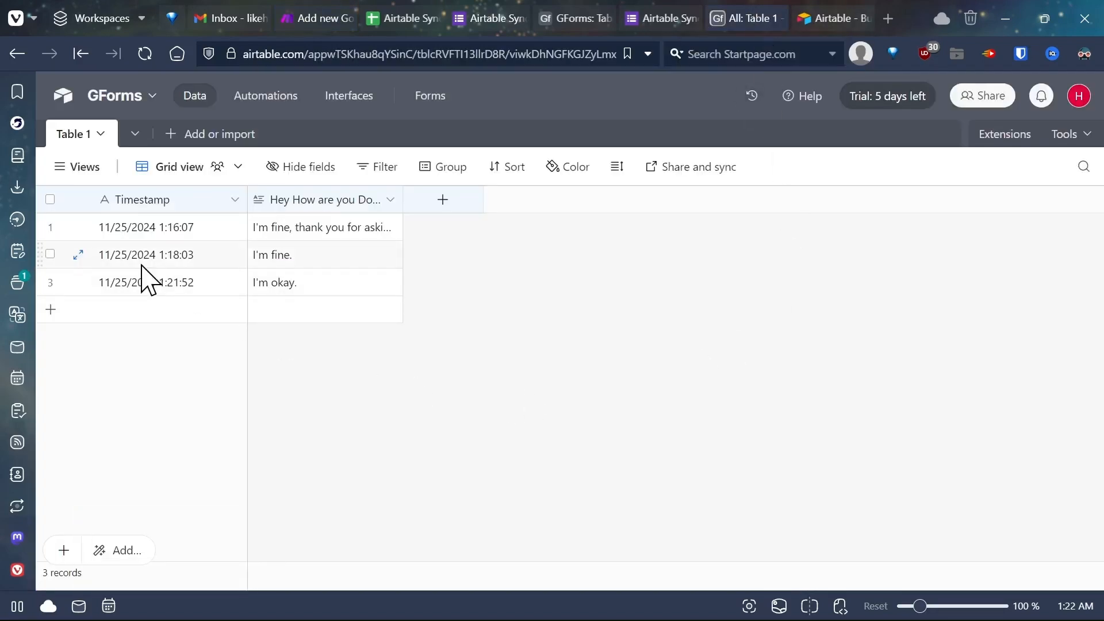
{"action": "left_click", "coordinate": [693, 17]}
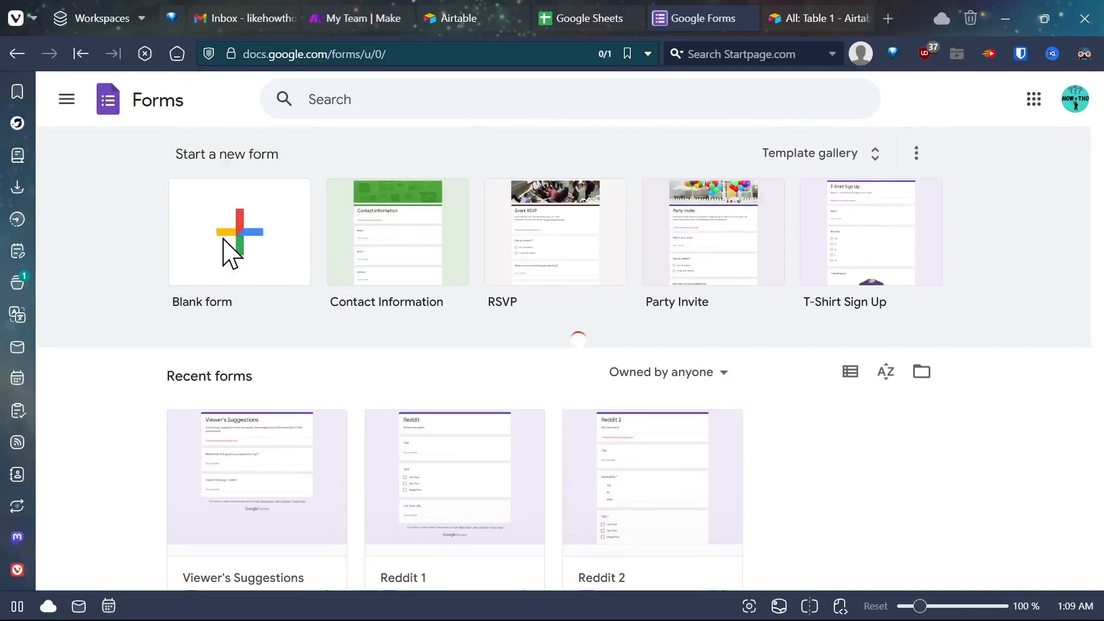
Create blank form 'Airtable Sync.' with short-answer question 'Hey How are you Doing?'.
{"action": "left_click", "coordinate": [238, 233]}
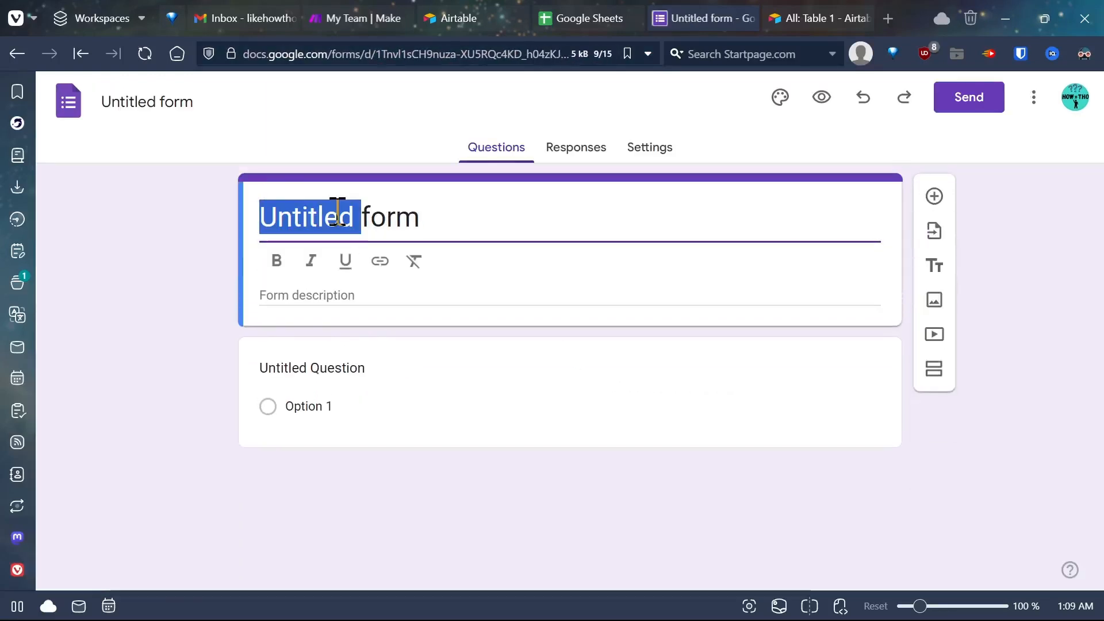
{"action": "type", "text": "Airtable Sync."}
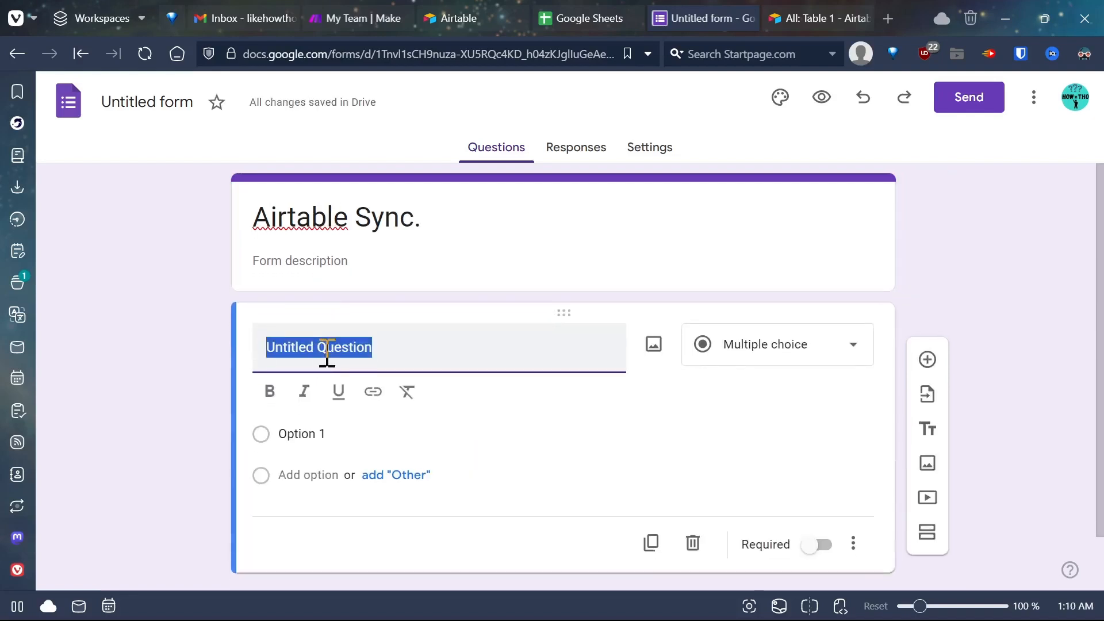
{"action": "type", "text": "Hey H"}
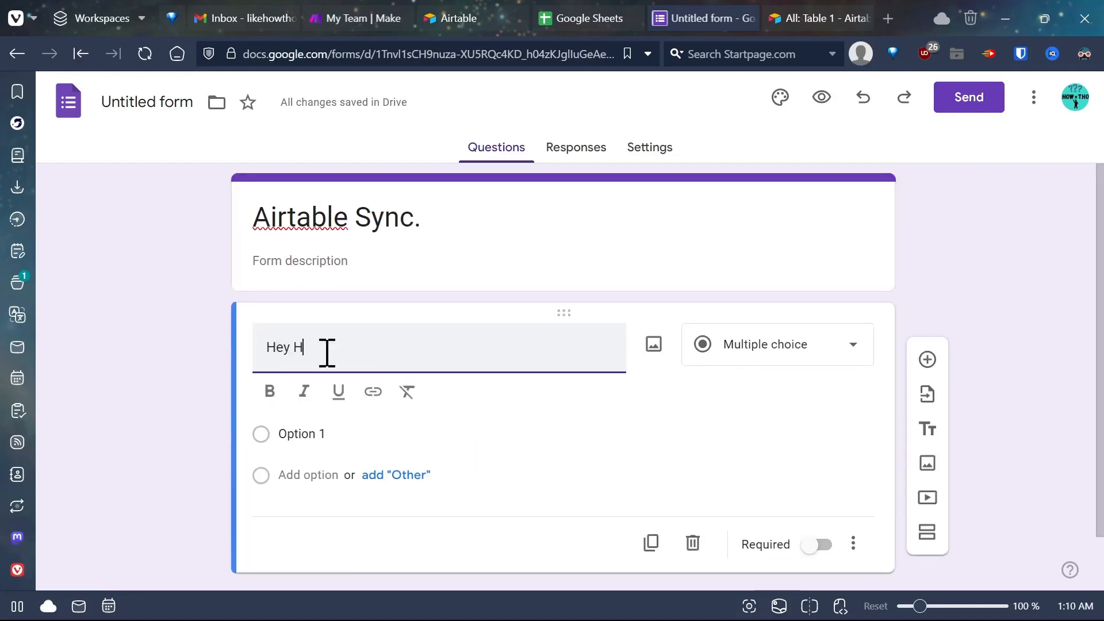
{"action": "type", "text": "ow are you Doing?"}
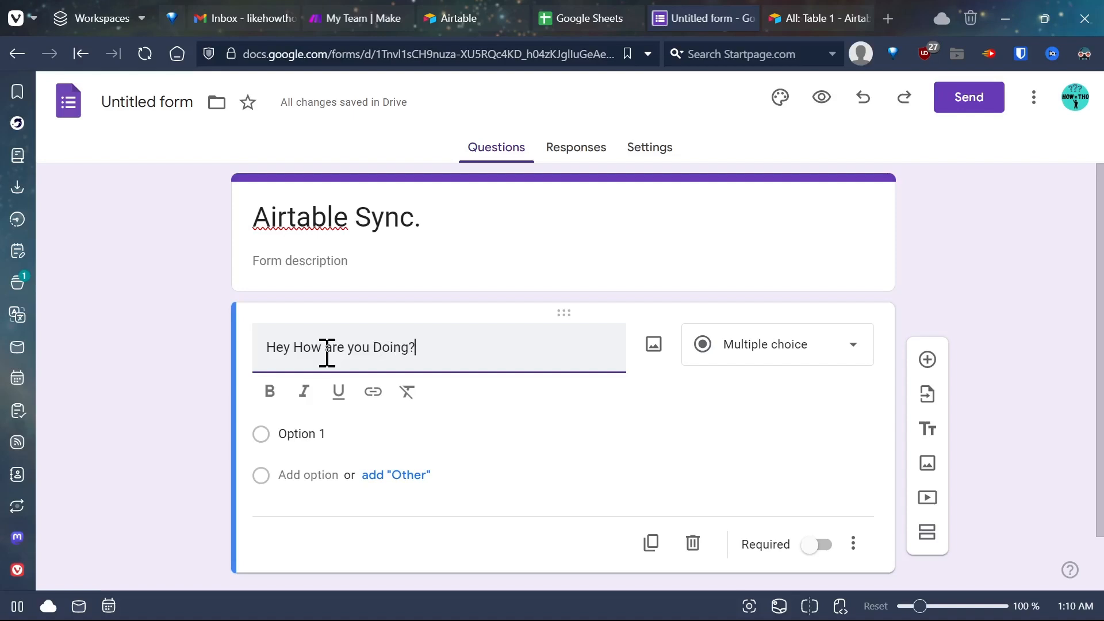
{"action": "left_click", "coordinate": [777, 344]}
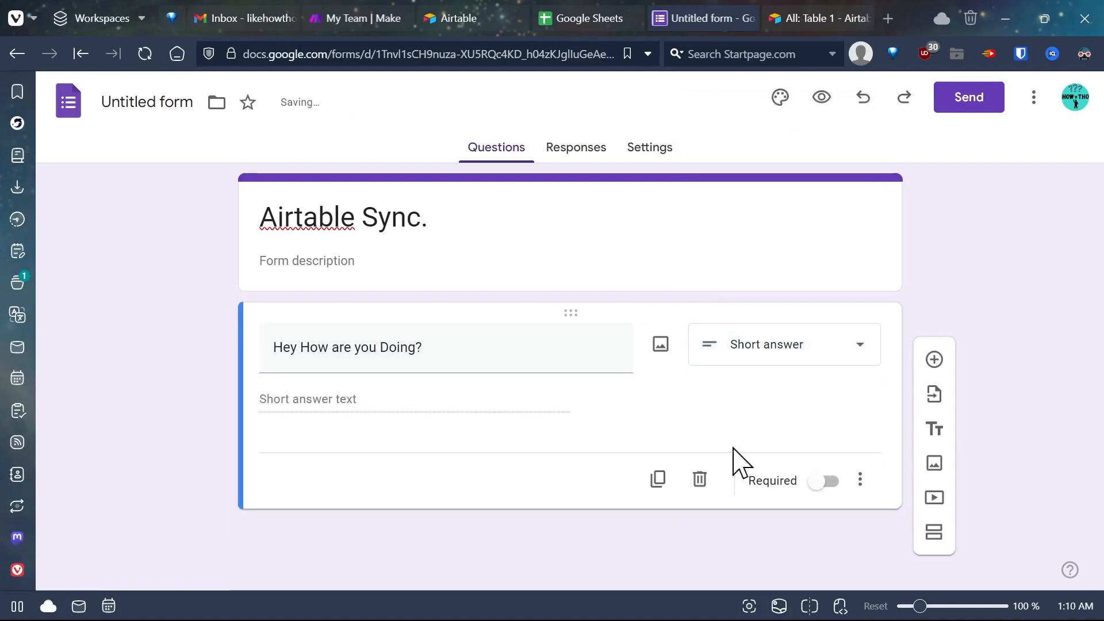
{"action": "left_click", "coordinate": [824, 481]}
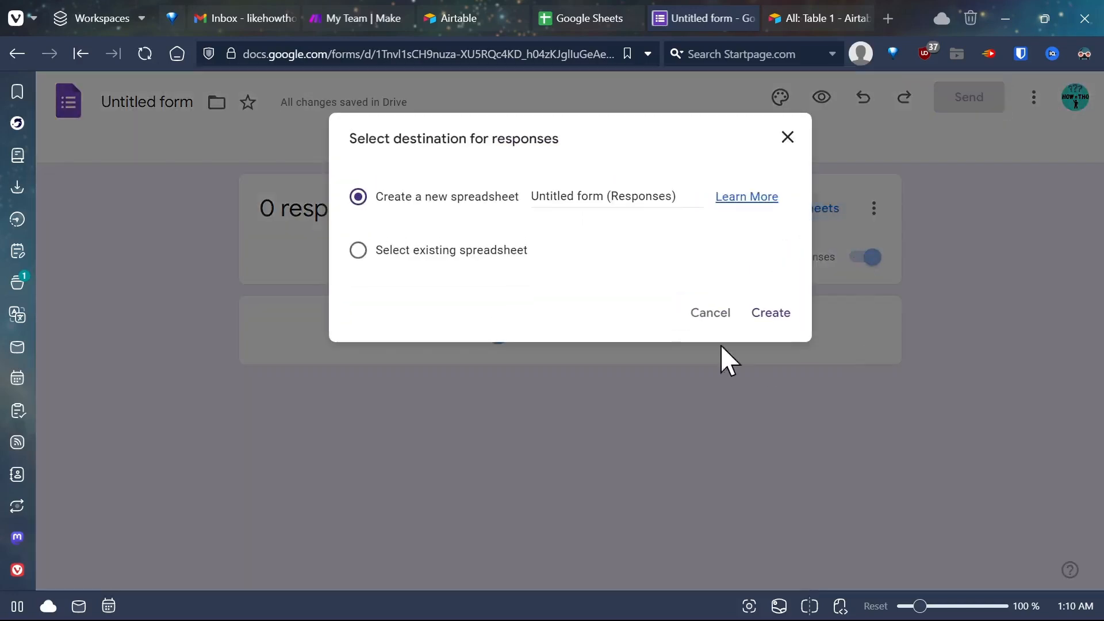
Link the form's responses to a new 'Airtable Sync. (Responses)' spreadsheet.
{"action": "left_click", "coordinate": [602, 196]}
{"action": "type", "text": "Airtable Sync."}
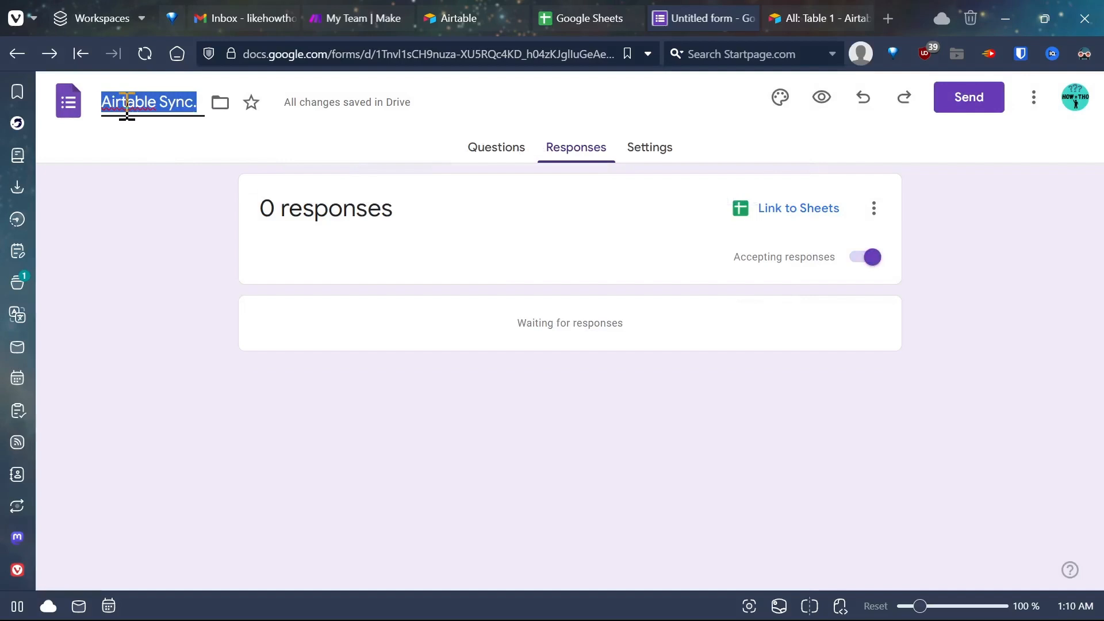
{"action": "left_click", "coordinate": [797, 208]}
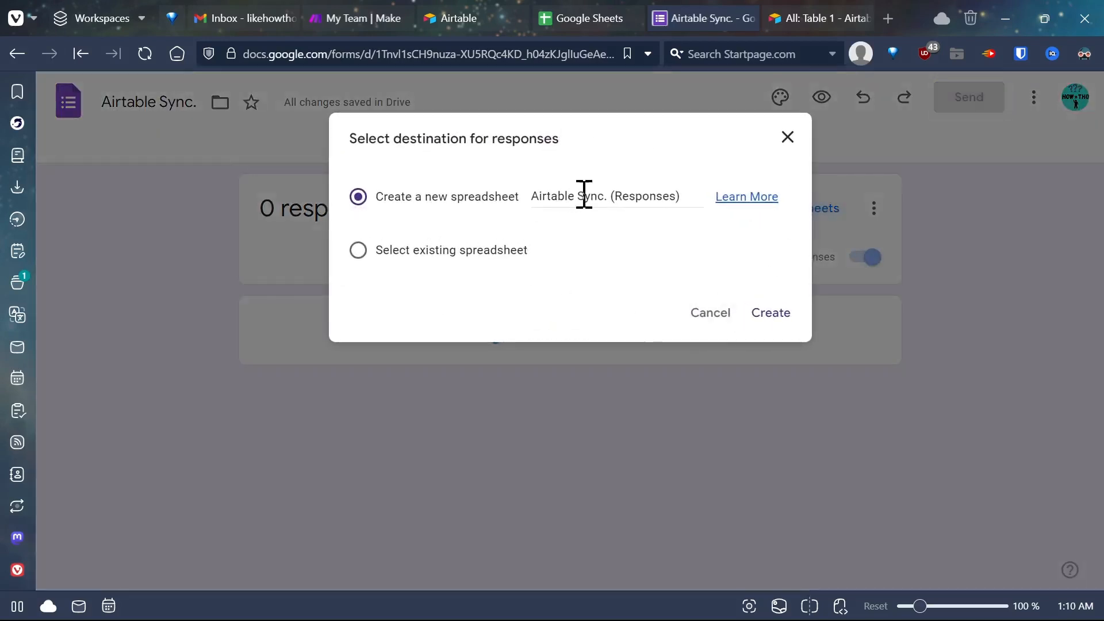
{"action": "left_click", "coordinate": [771, 313]}
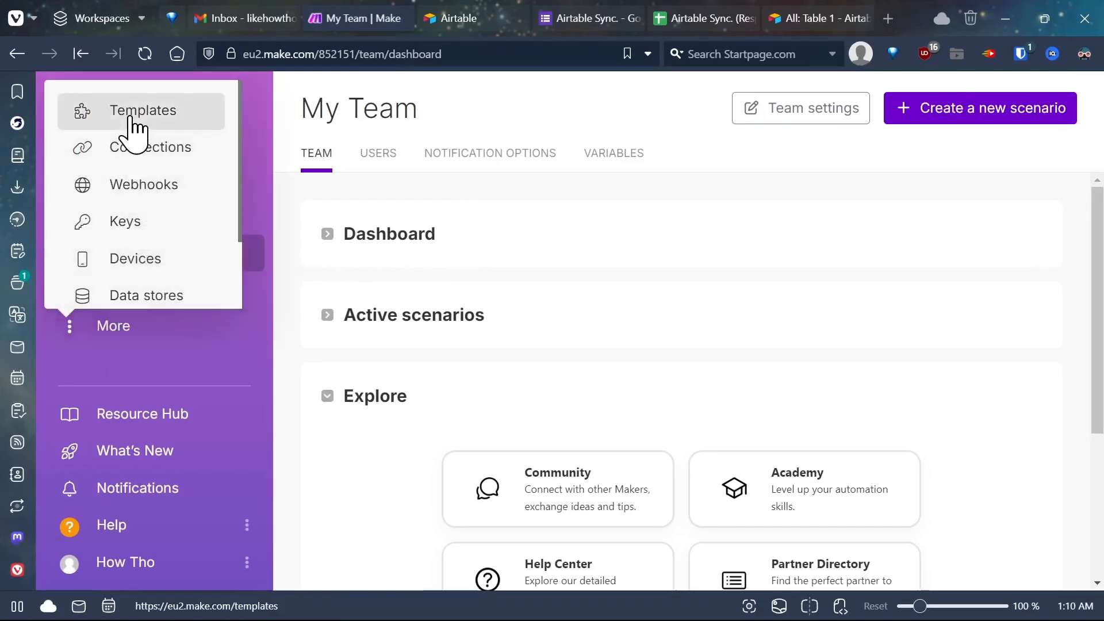
Filter Make templates by Google Forms and Airtable and open the records template.
{"action": "left_click", "coordinate": [144, 111]}
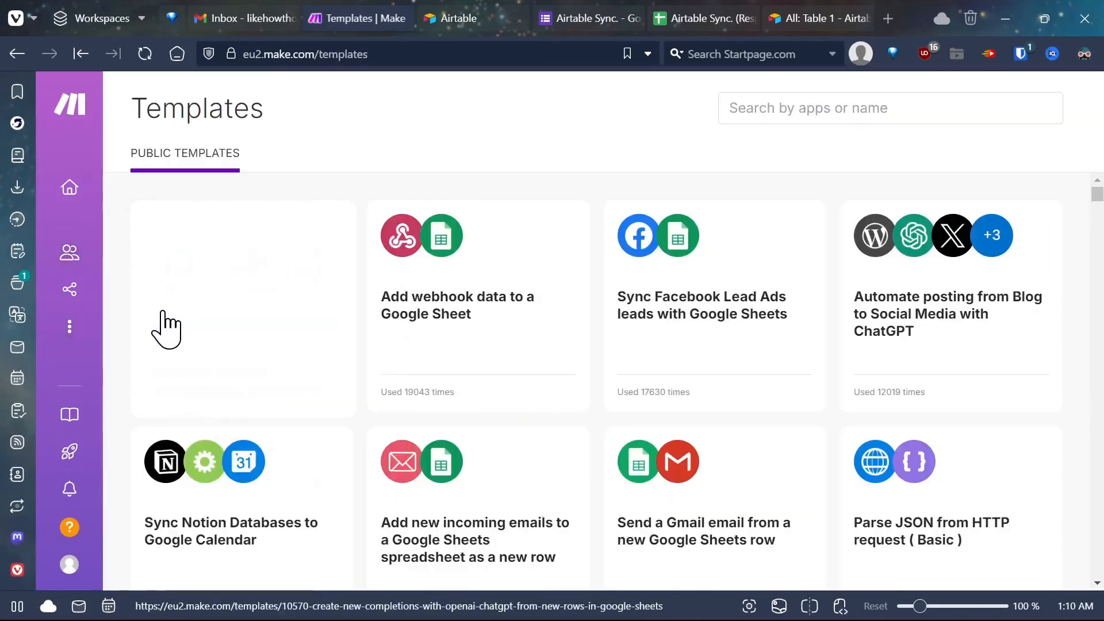
{"action": "left_click", "coordinate": [890, 108]}
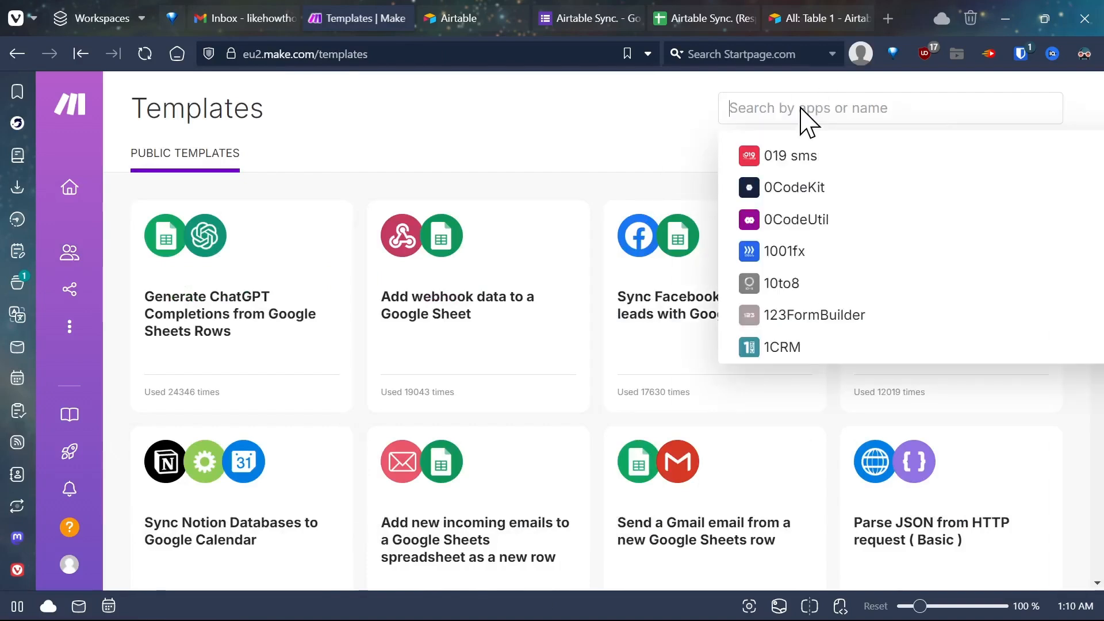
{"action": "type", "text": "Google Forms"}
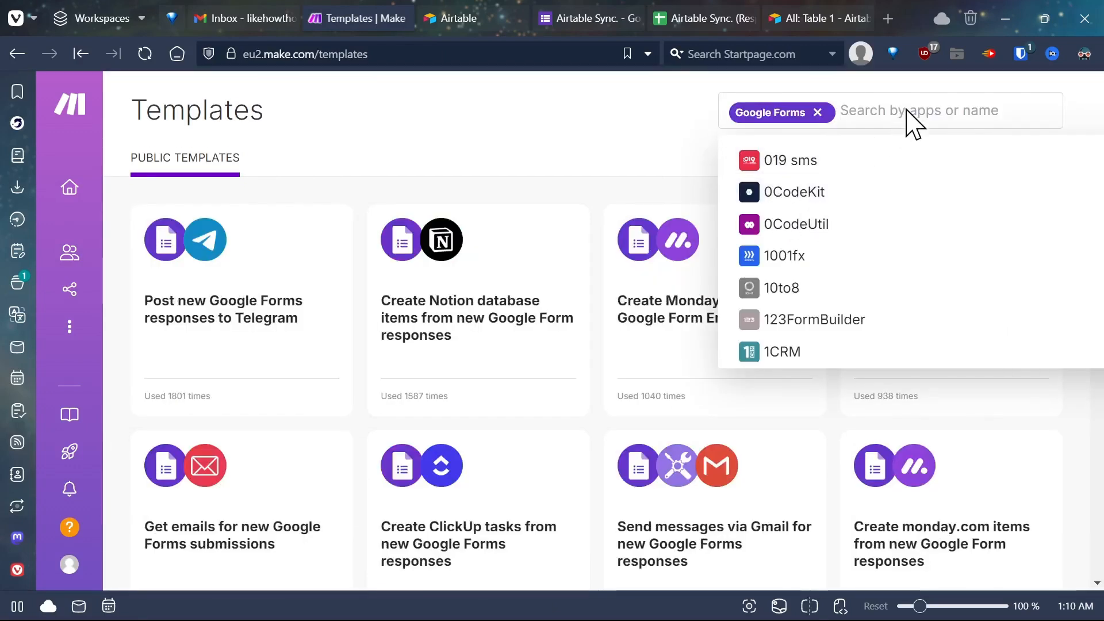
{"action": "type", "text": "Airtable"}
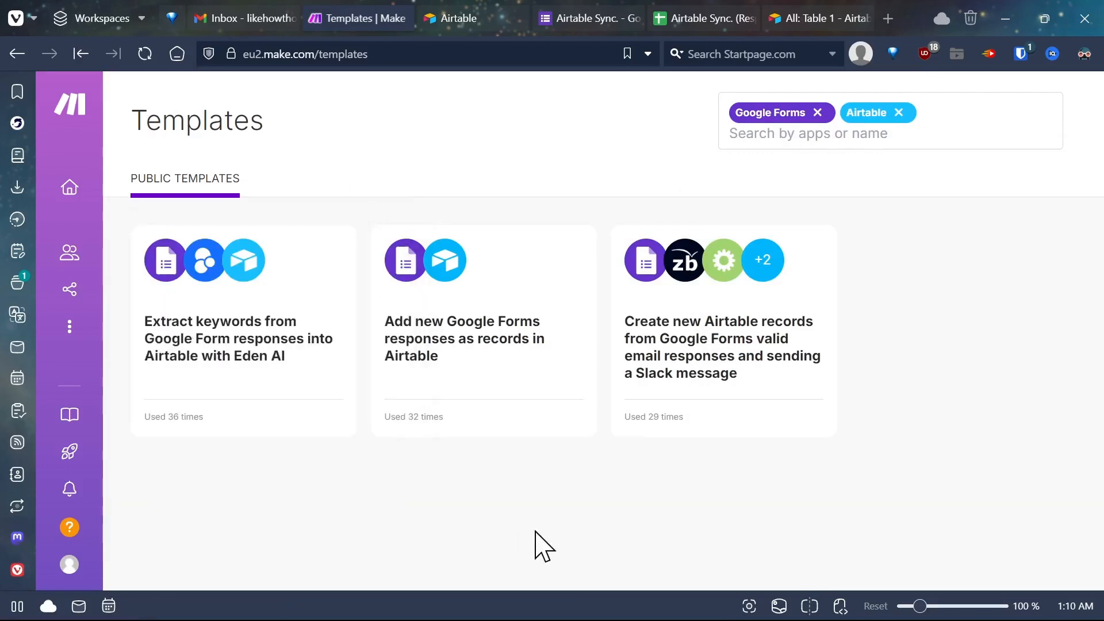
{"action": "left_click", "coordinate": [483, 338]}
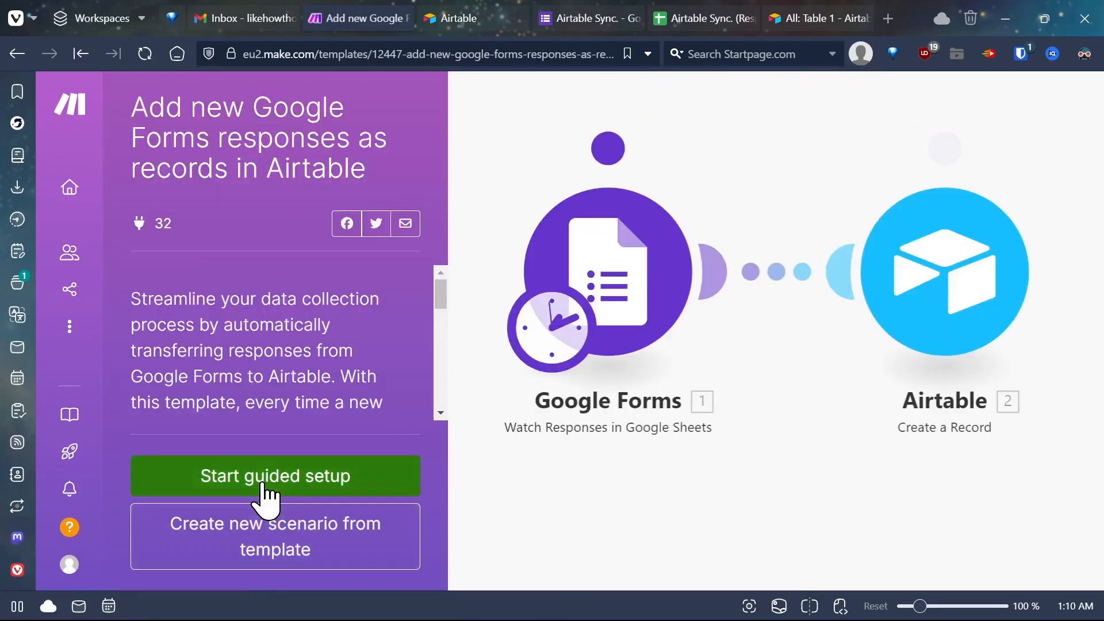
Set the trigger to 'Airtable Sync. (Responses)' sheet Form Responses 1, starting from all responses.
{"action": "left_click", "coordinate": [275, 476]}
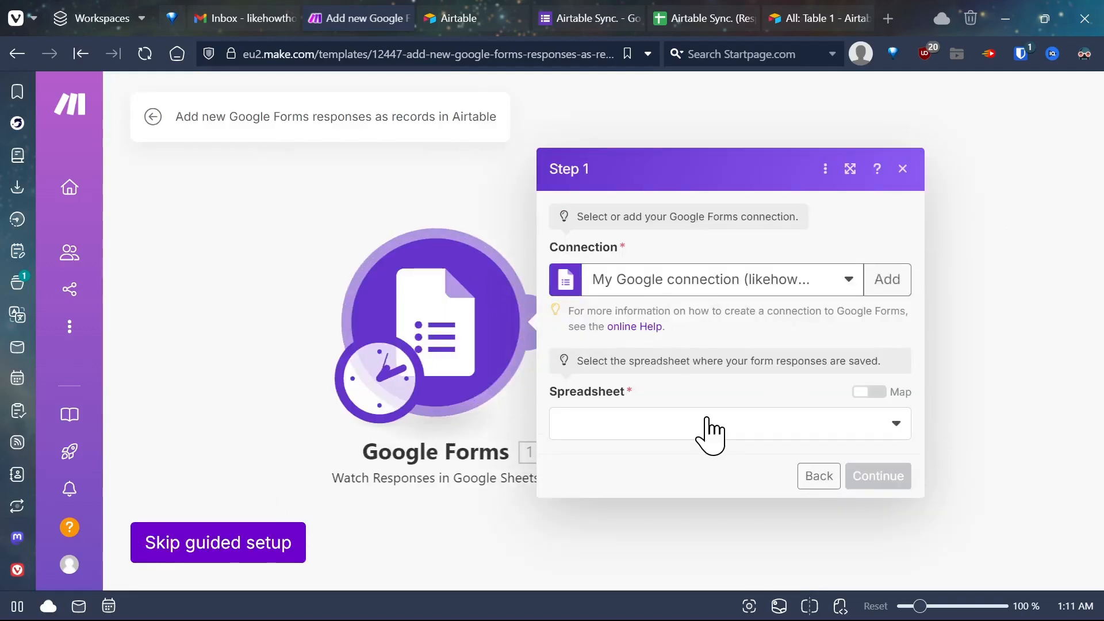
{"action": "left_click", "coordinate": [730, 424]}
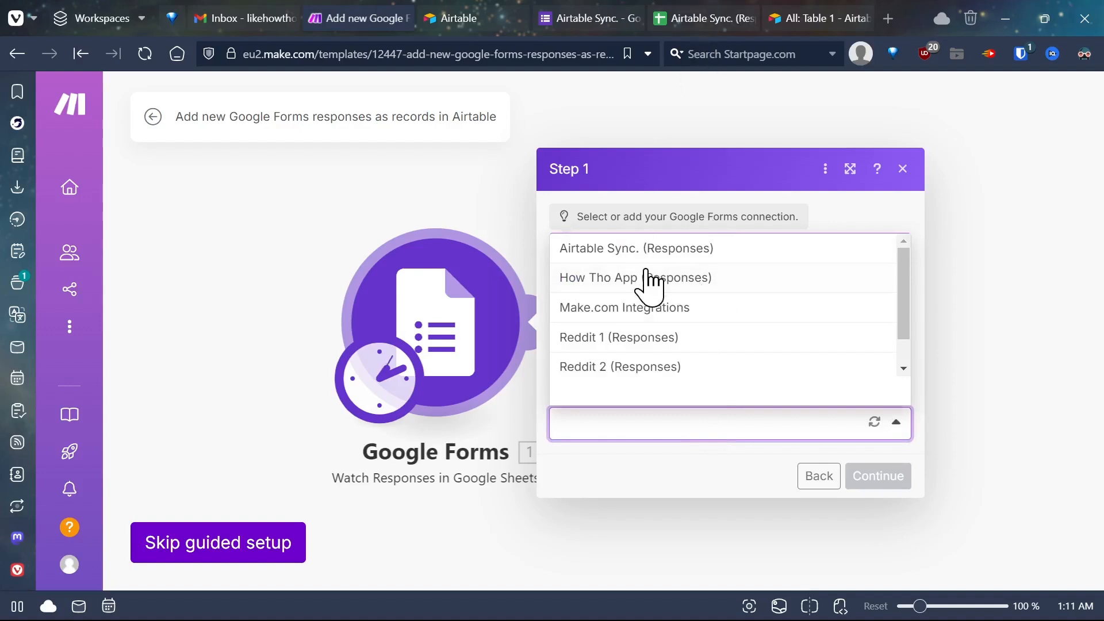
{"action": "left_click", "coordinate": [634, 248]}
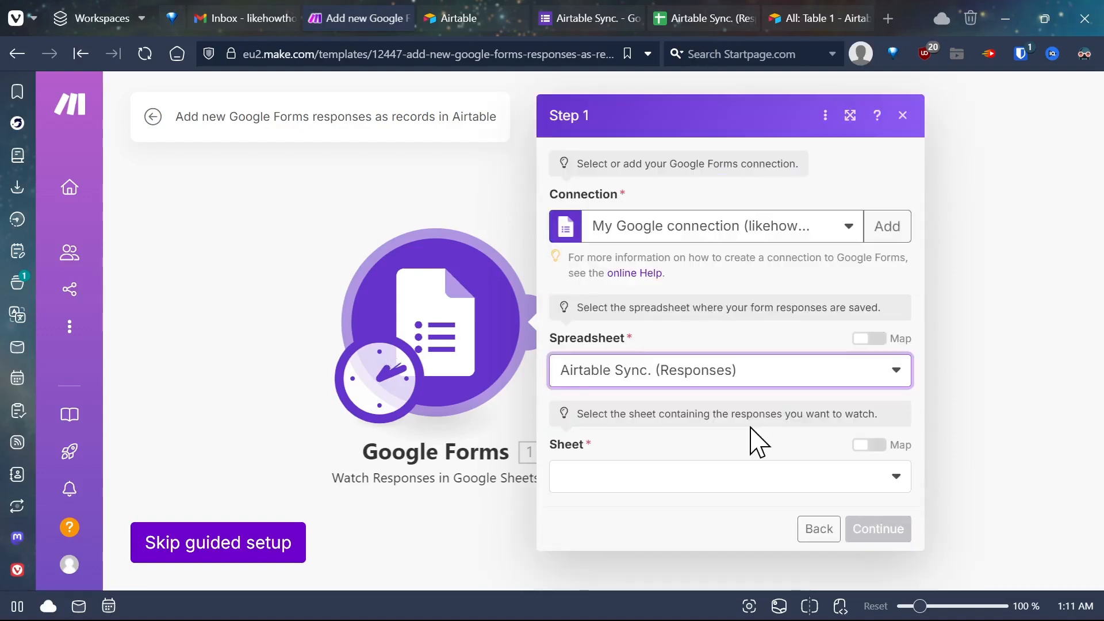
{"action": "left_click", "coordinate": [729, 476]}
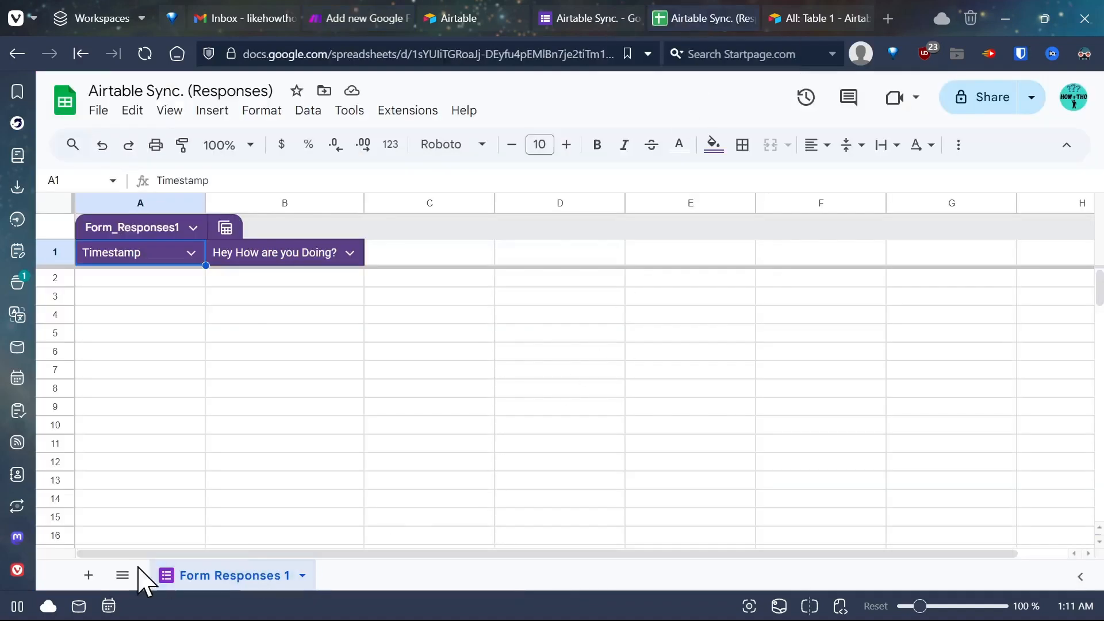
{"action": "left_click", "coordinate": [88, 575]}
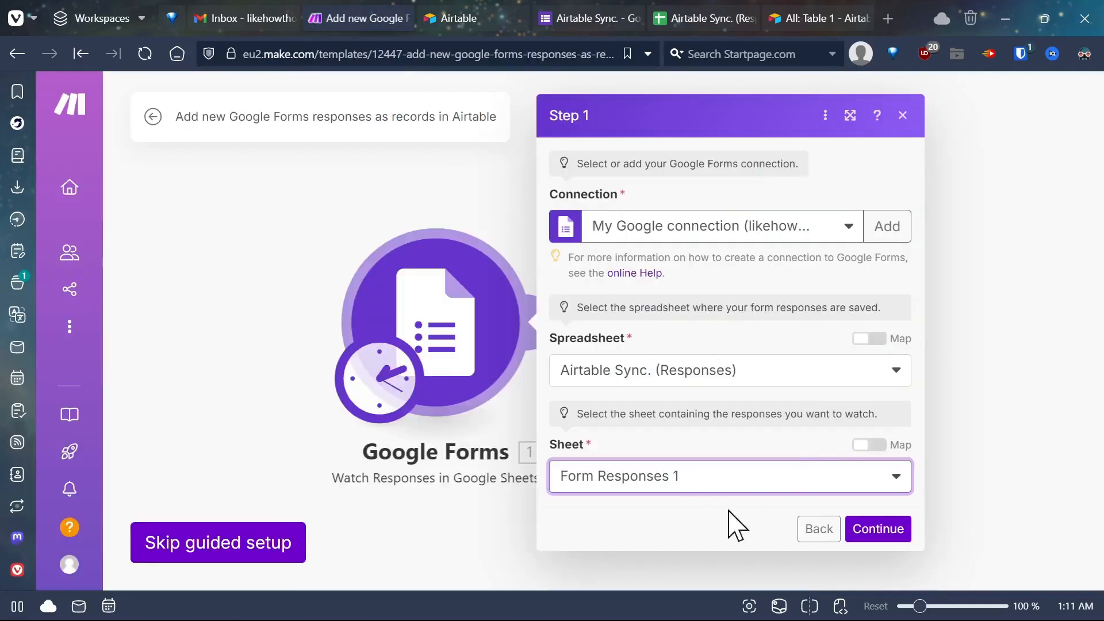
{"action": "left_click", "coordinate": [877, 529]}
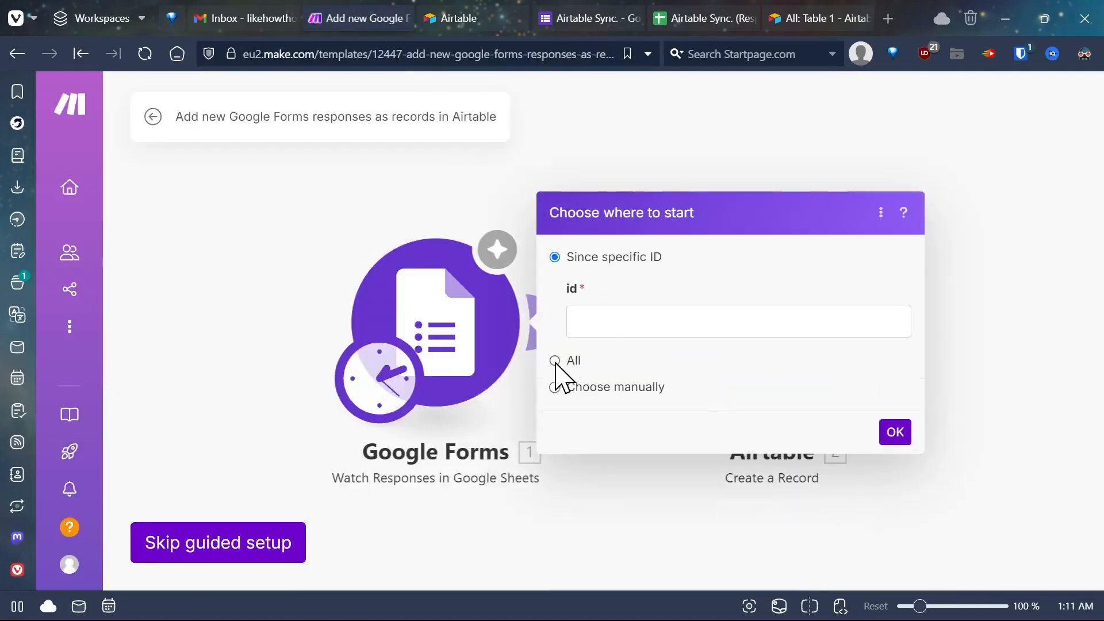
{"action": "left_click", "coordinate": [895, 431]}
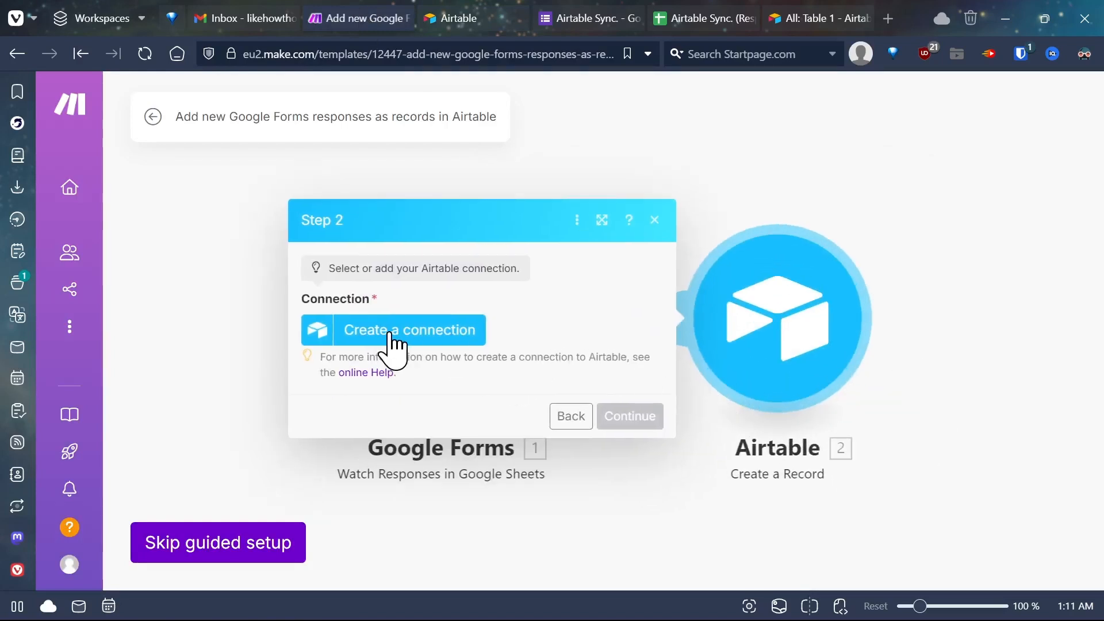
Start a new Airtable connection in Step 2 and choose its connection type.
{"action": "left_click", "coordinate": [392, 330]}
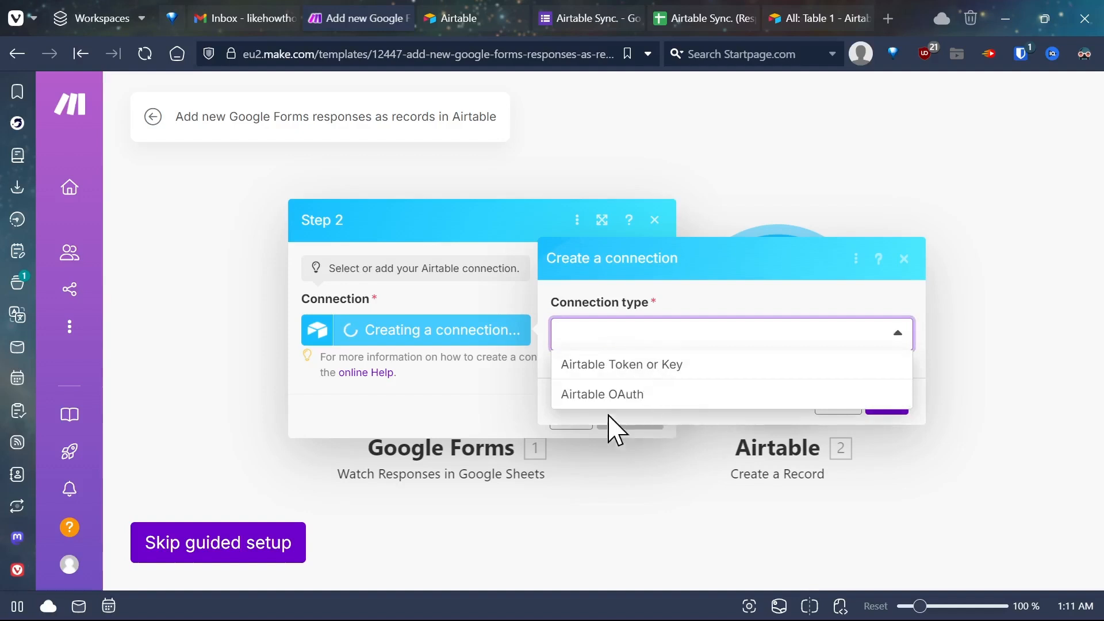
{"action": "left_click", "coordinate": [622, 364]}
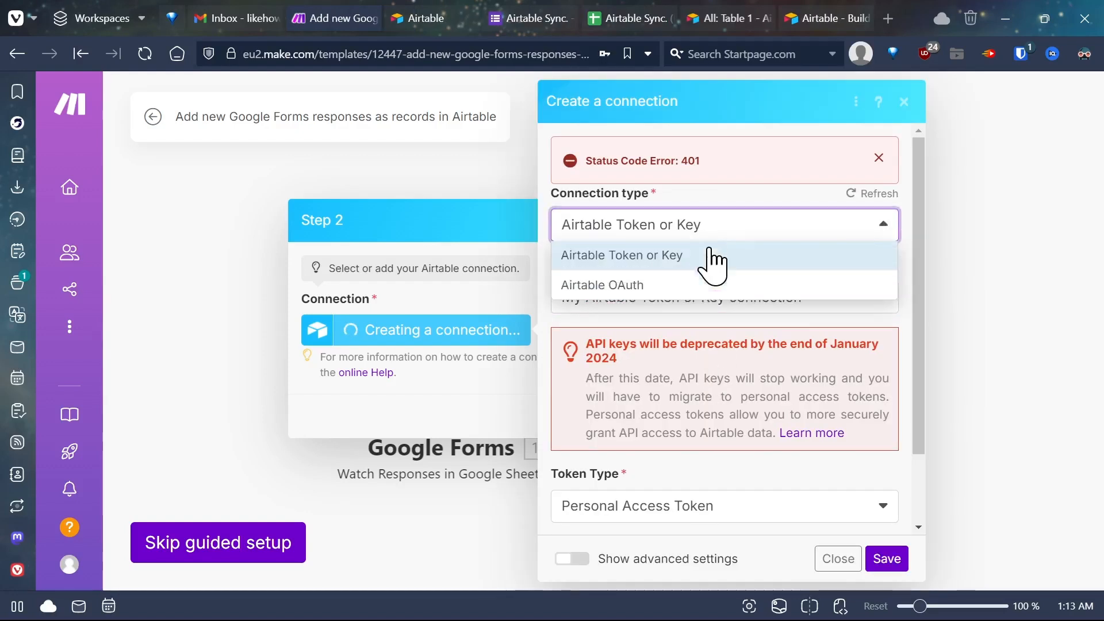
{"action": "left_click", "coordinate": [602, 284]}
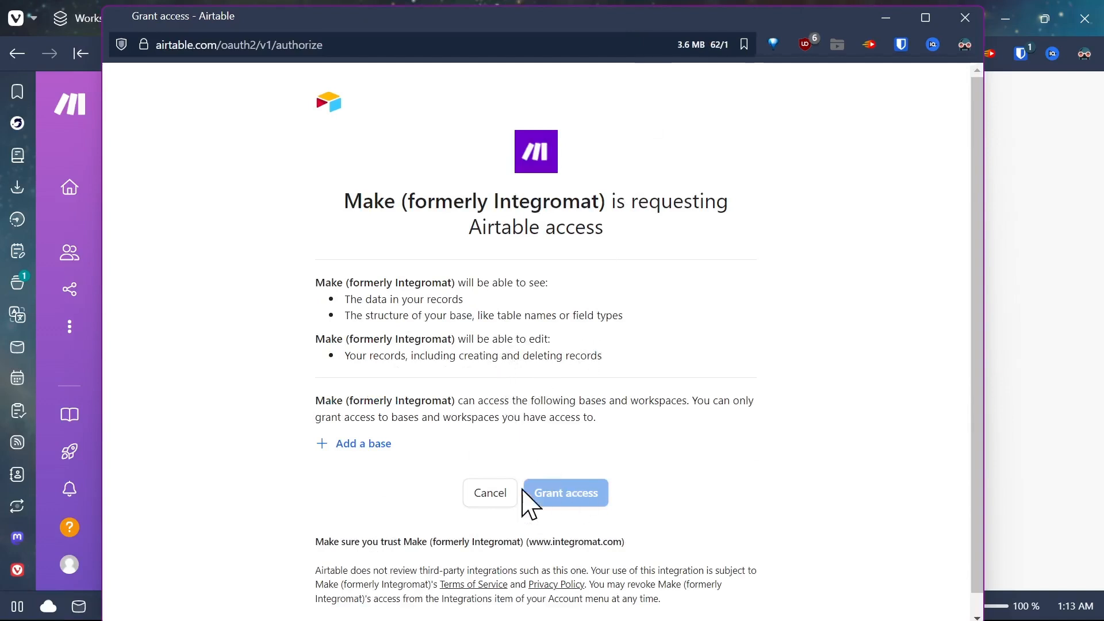
Grant Make access to all current and future bases in all workspaces.
{"action": "left_click", "coordinate": [363, 442]}
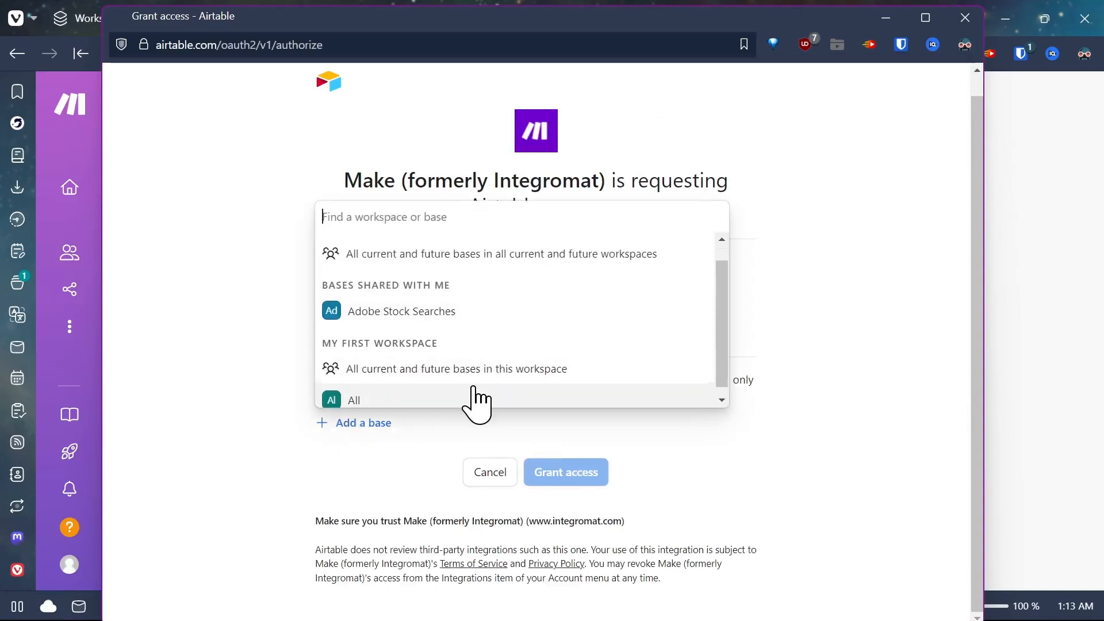
{"action": "left_click", "coordinate": [500, 254]}
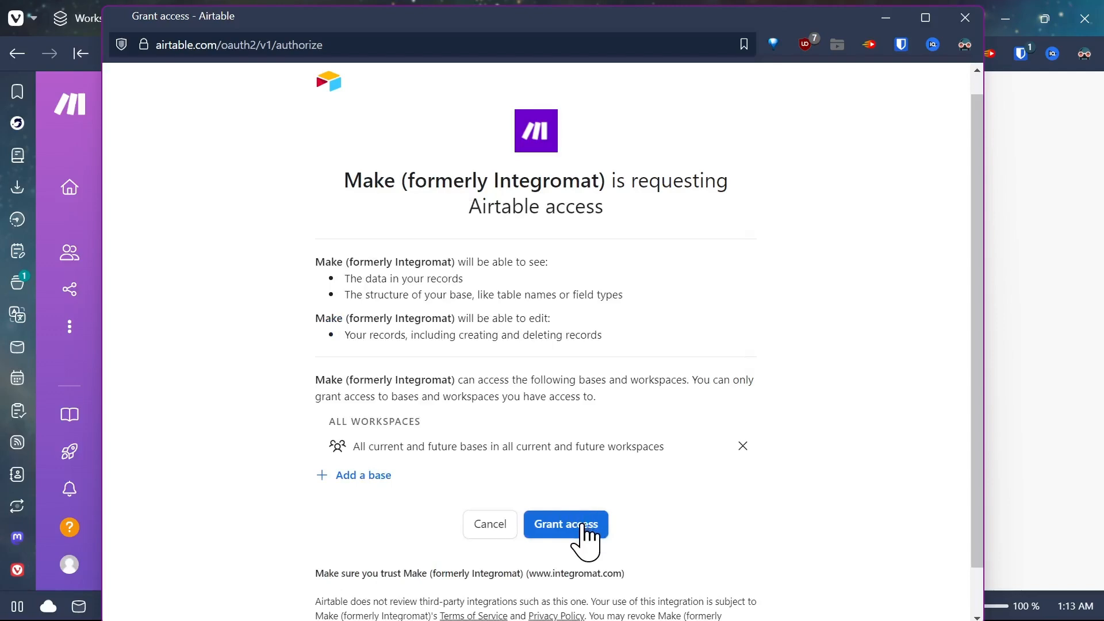
{"action": "left_click", "coordinate": [564, 524]}
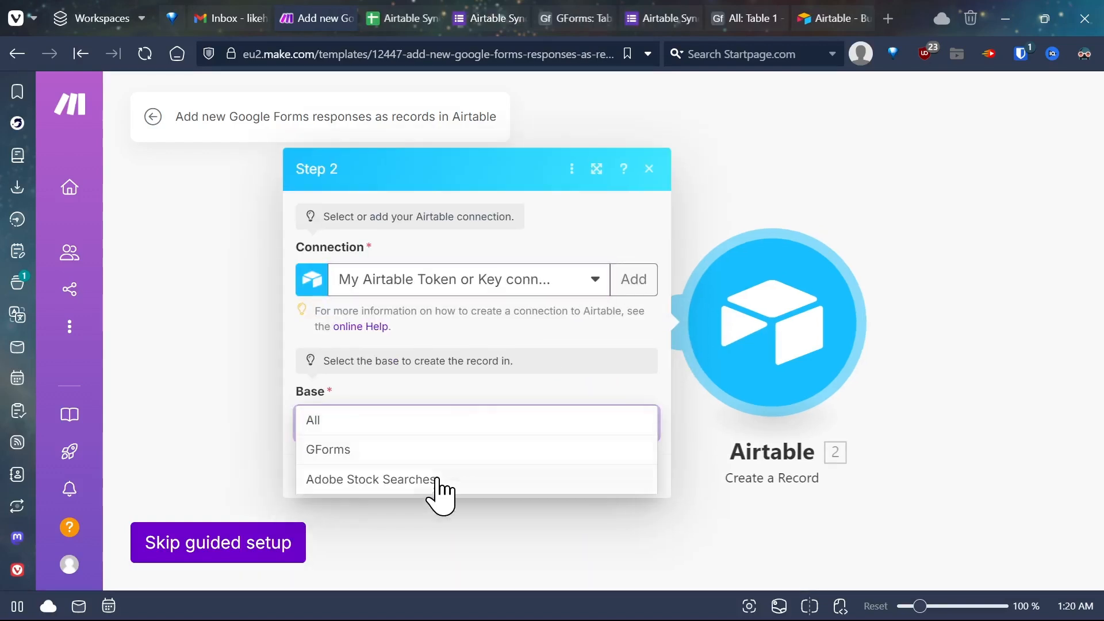
Select the GForms base for the Airtable step and view its table.
{"action": "left_click", "coordinate": [327, 449]}
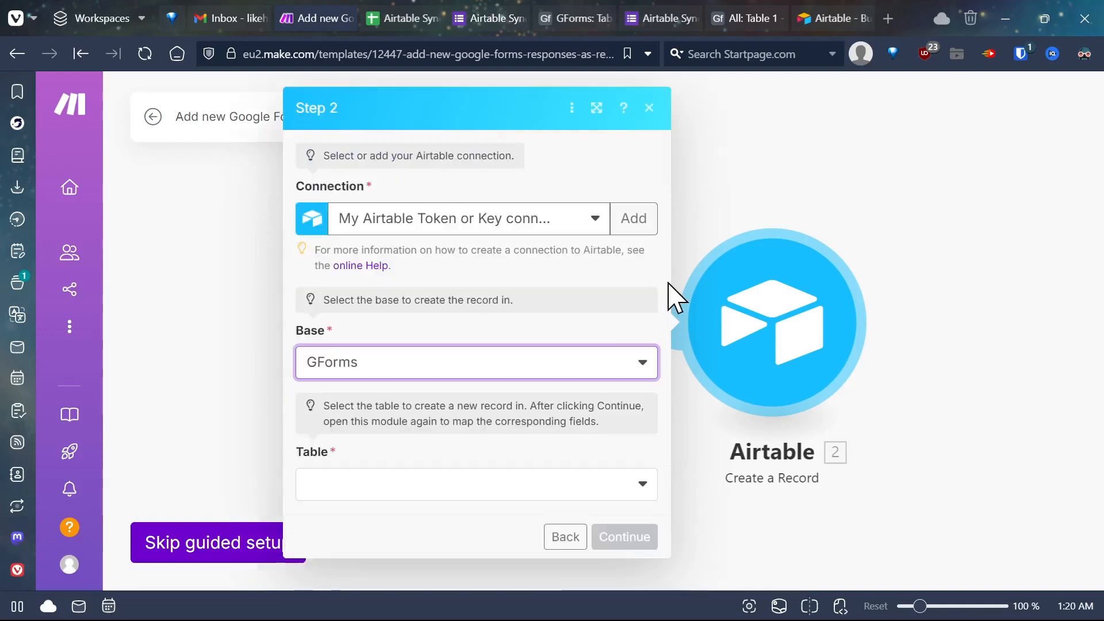
{"action": "left_click", "coordinate": [831, 17]}
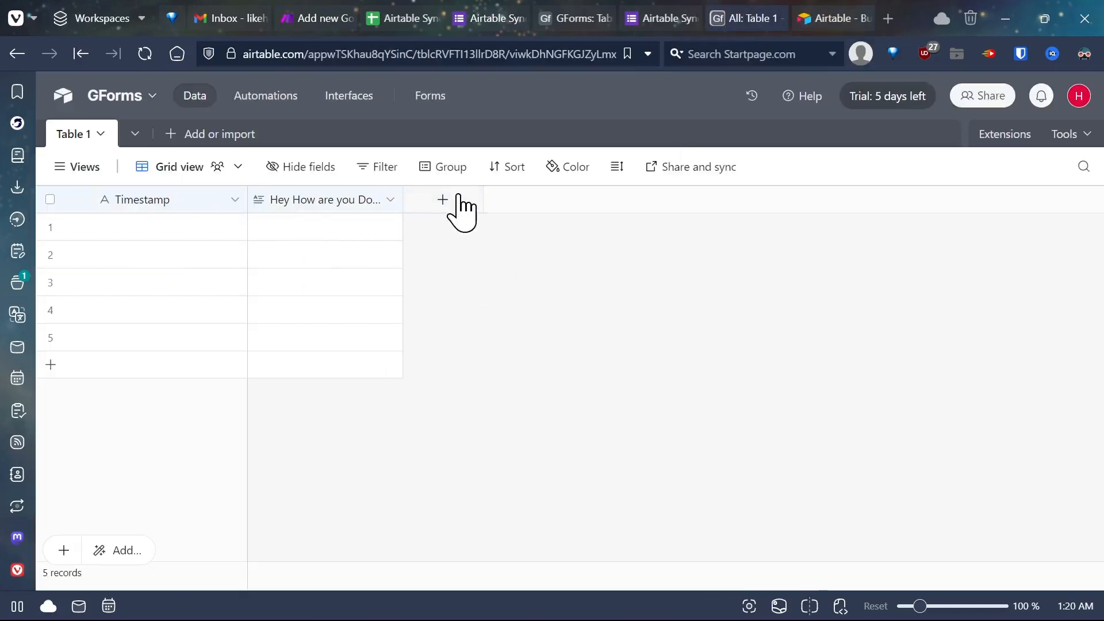
{"action": "mouse_move", "coordinate": [605, 145]}
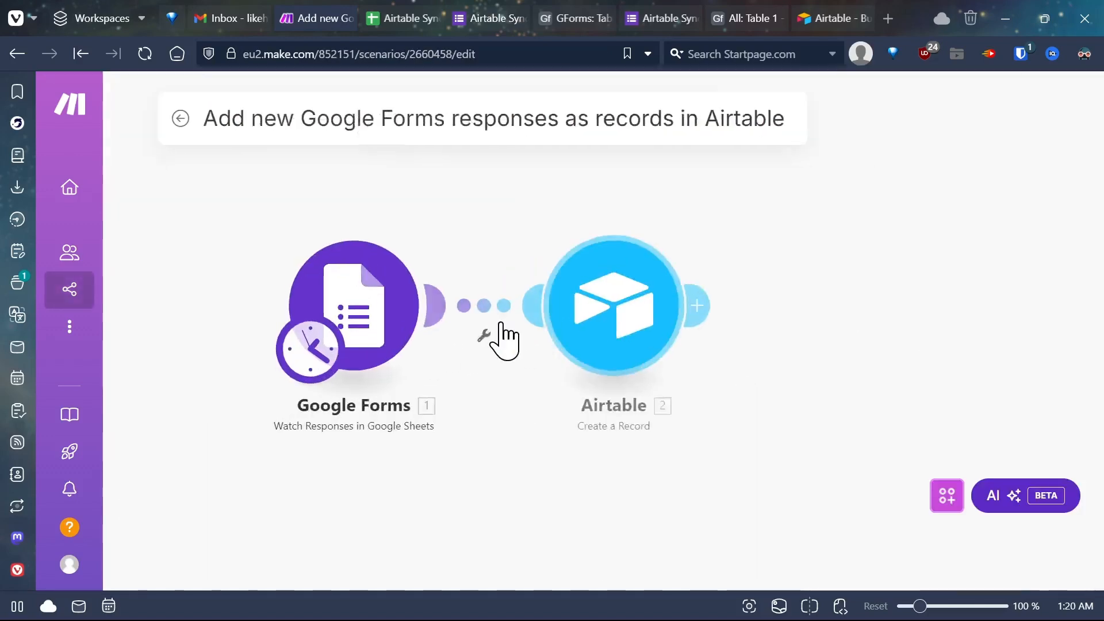
Map Timestamp (A) and 'Hey How are you Doing?' (B) into the Airtable record fields.
{"action": "left_click", "coordinate": [613, 304]}
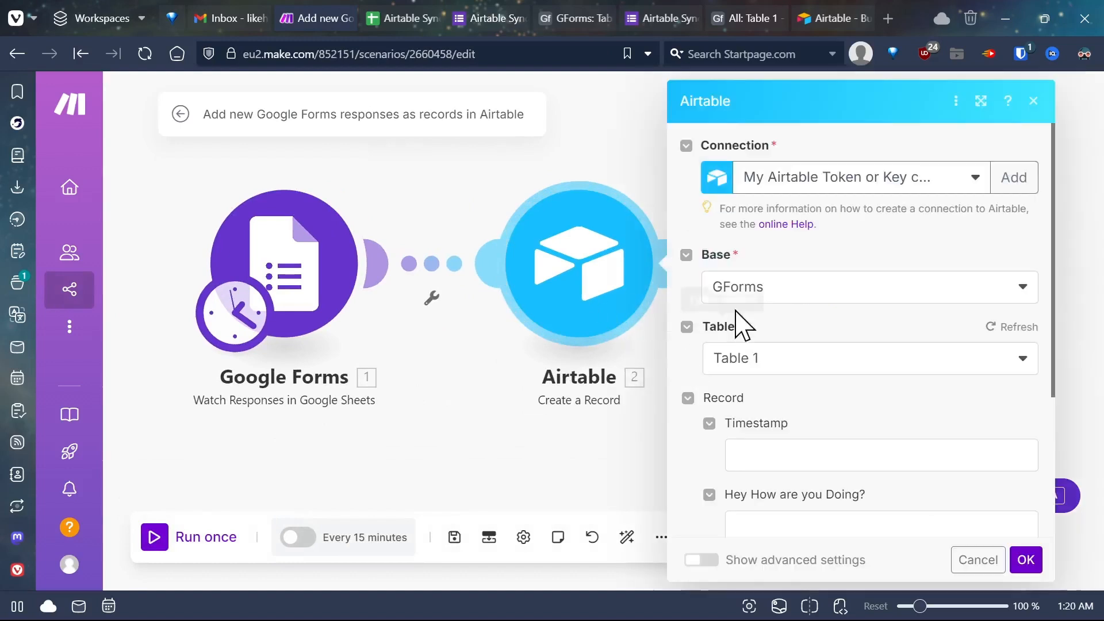
{"action": "left_click", "coordinate": [878, 454]}
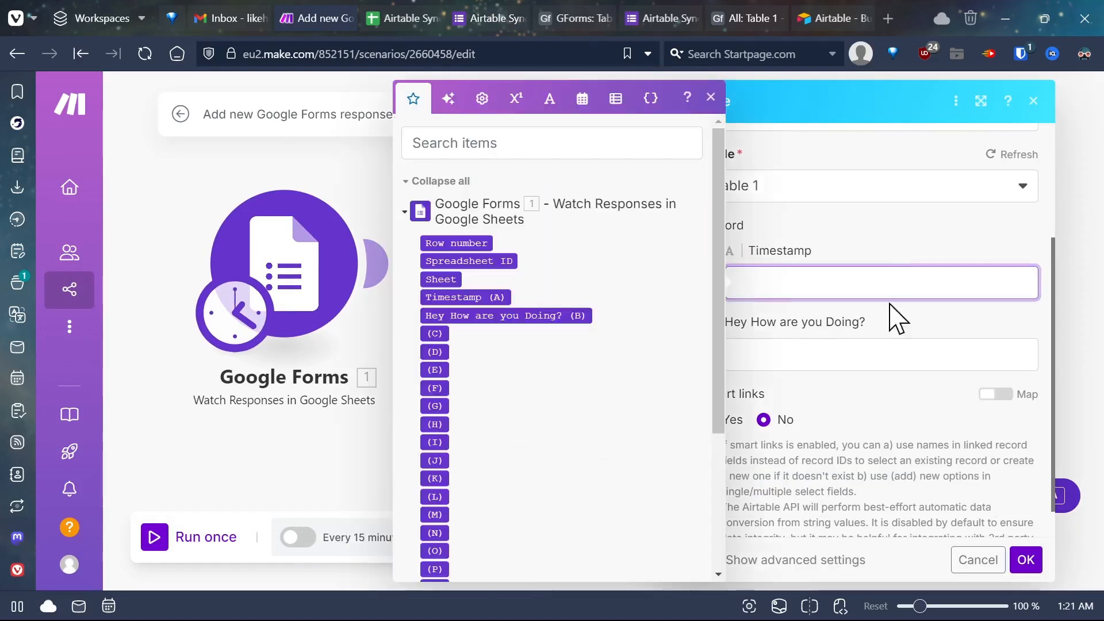
{"action": "left_click", "coordinate": [464, 296]}
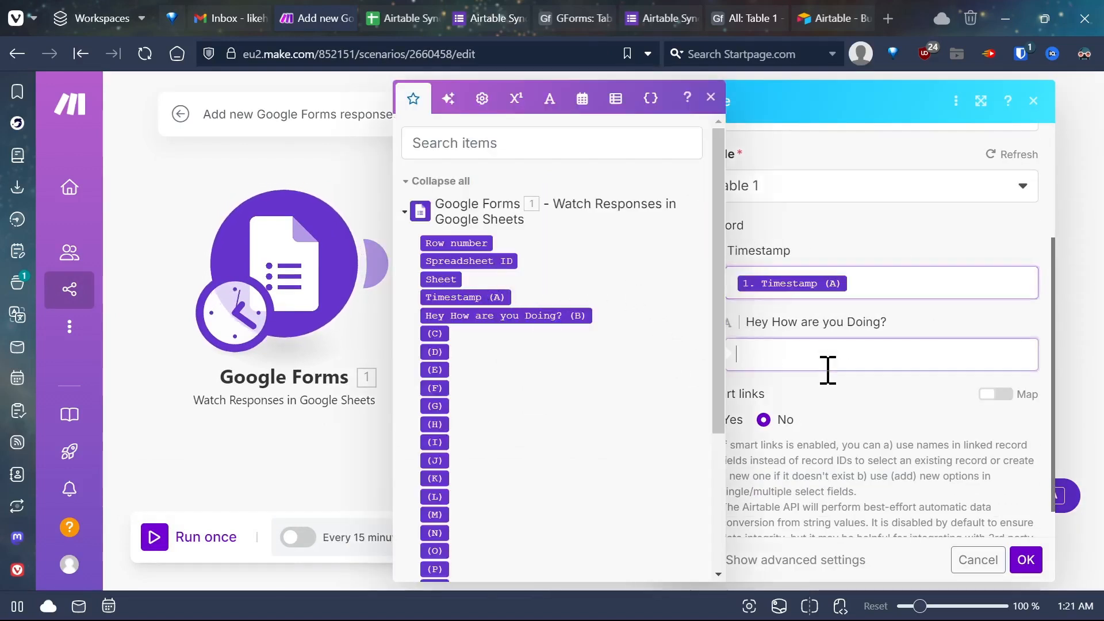
{"action": "left_click", "coordinate": [505, 316]}
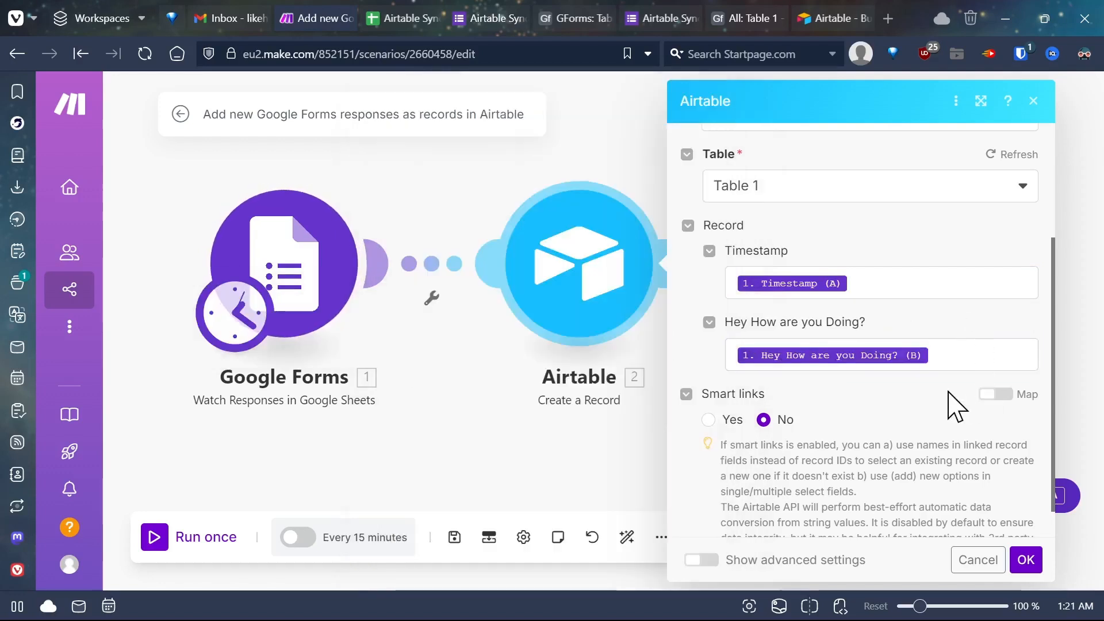
{"action": "left_click", "coordinate": [708, 382]}
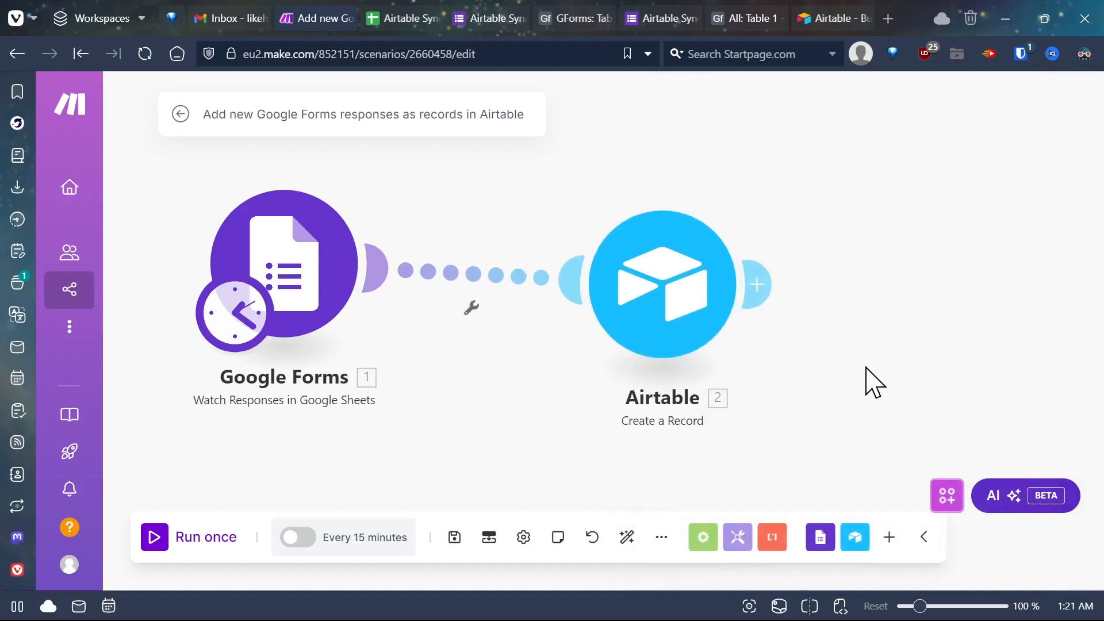
Save the scenario, set it to run every 300 minutes, and activate it.
{"action": "left_click", "coordinate": [454, 537]}
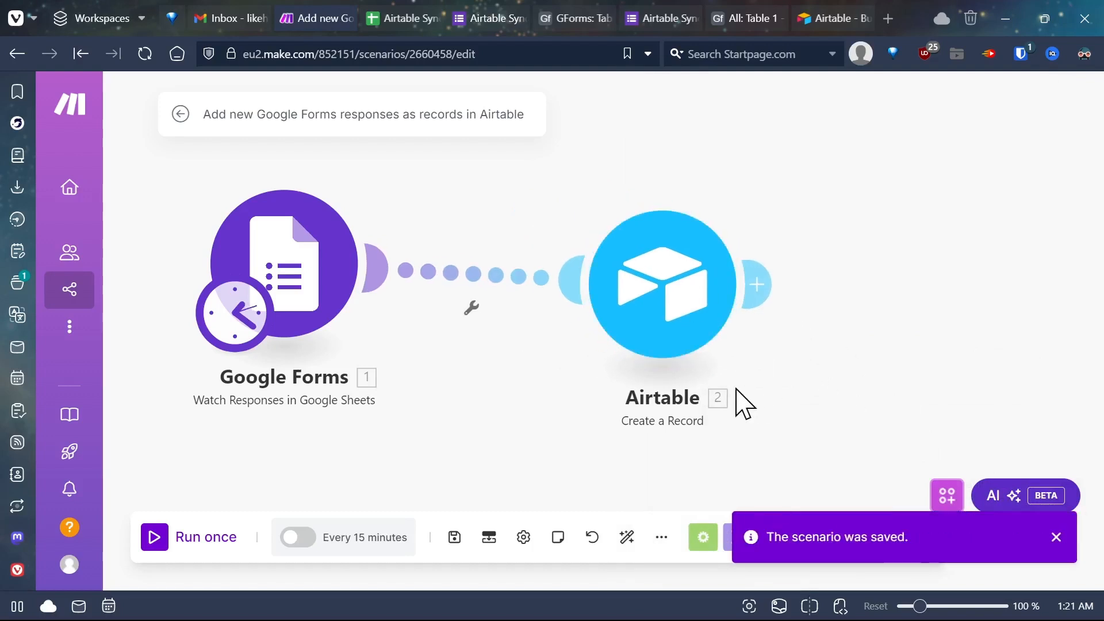
{"action": "left_click", "coordinate": [297, 537]}
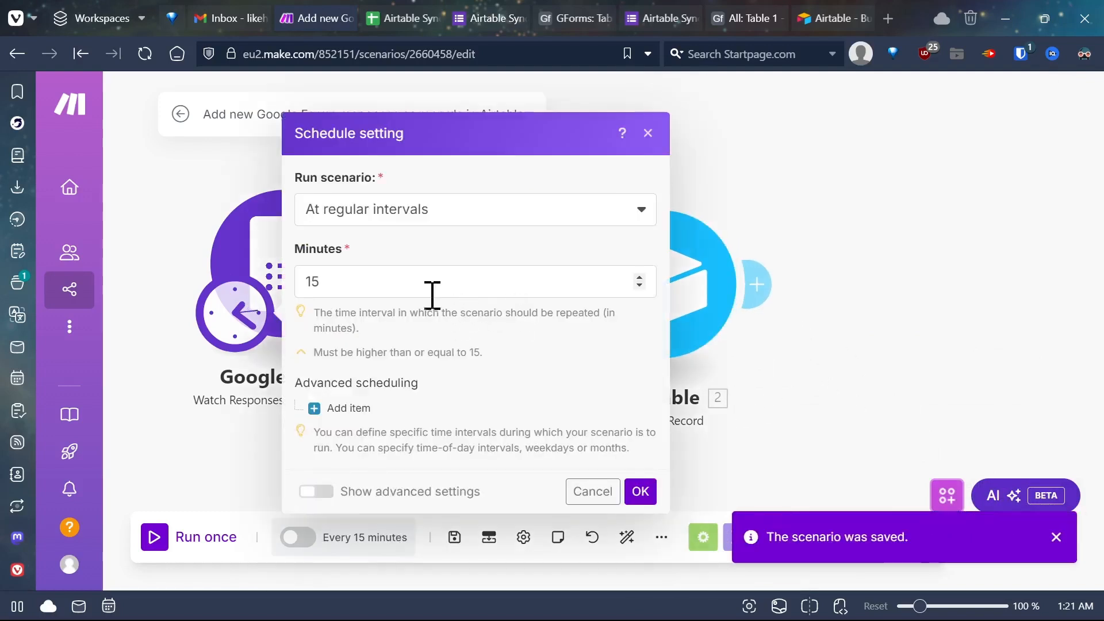
{"action": "left_click", "coordinate": [476, 209]}
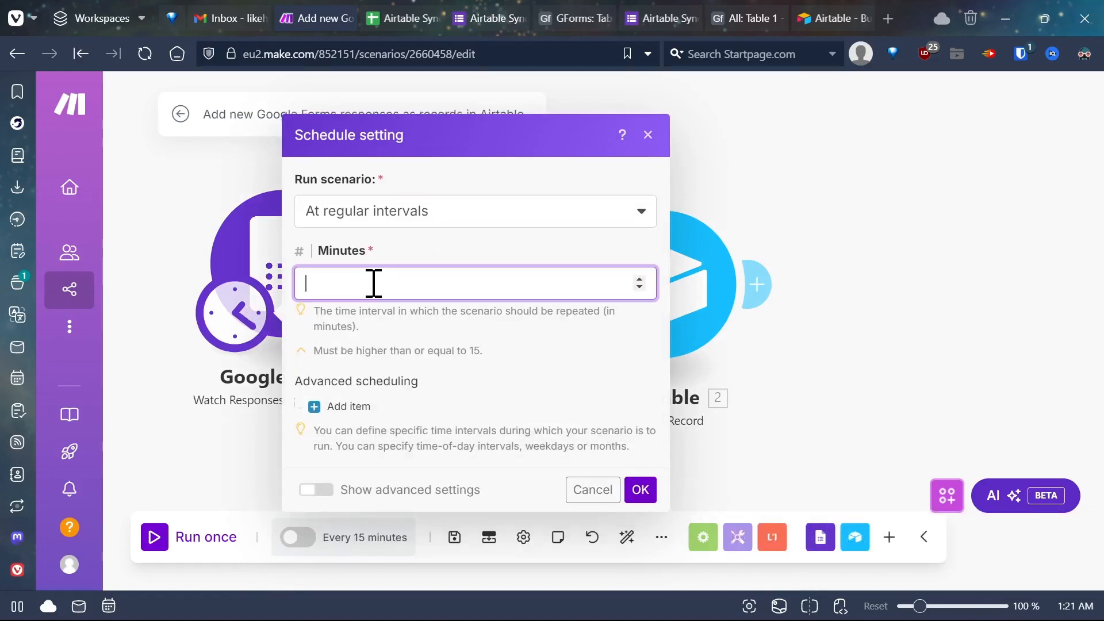
{"action": "type", "text": "3"}
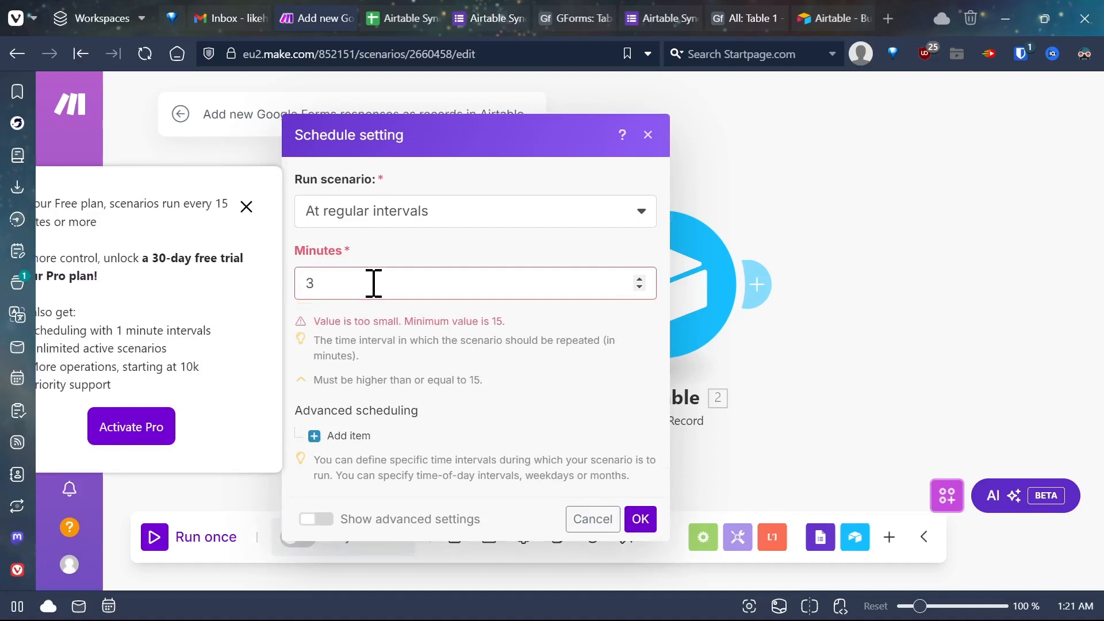
{"action": "type", "text": "00"}
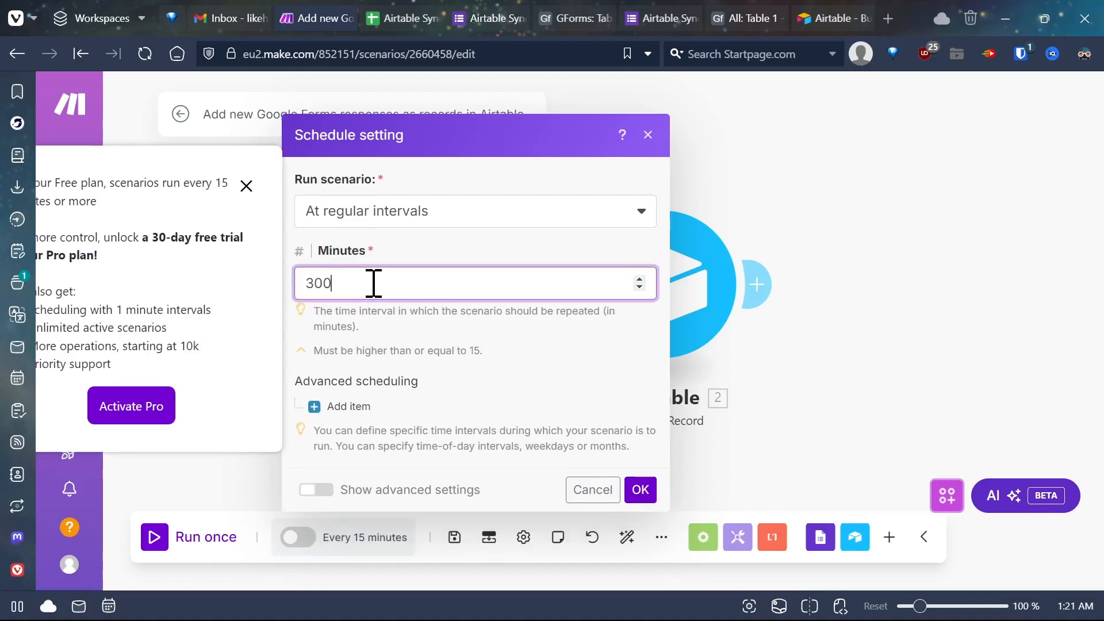
{"action": "left_click", "coordinate": [639, 489]}
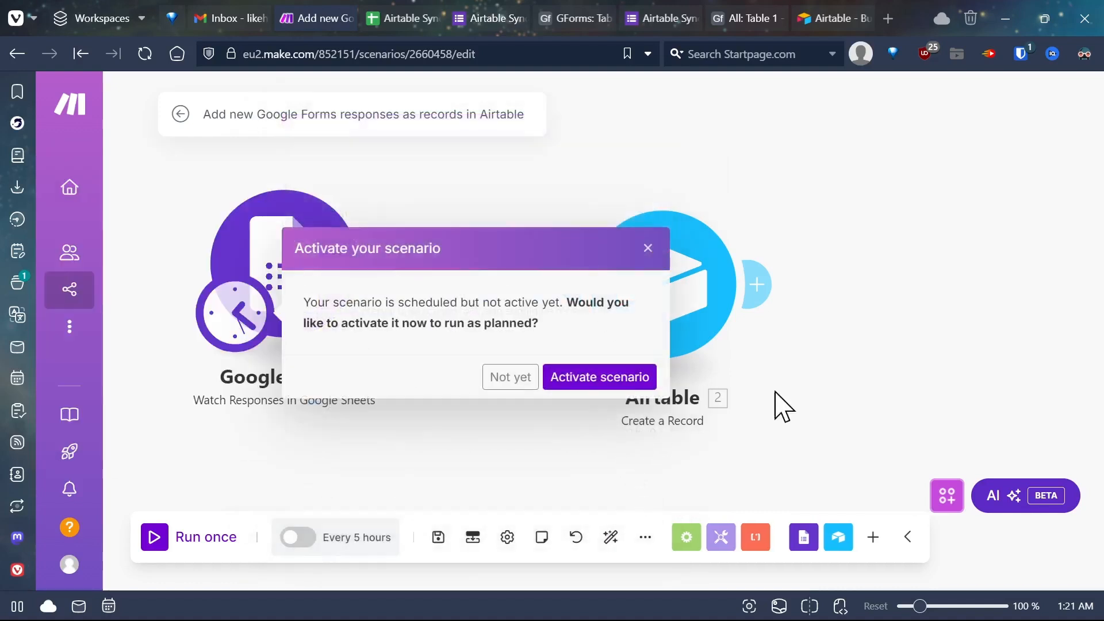
{"action": "left_click", "coordinate": [599, 377]}
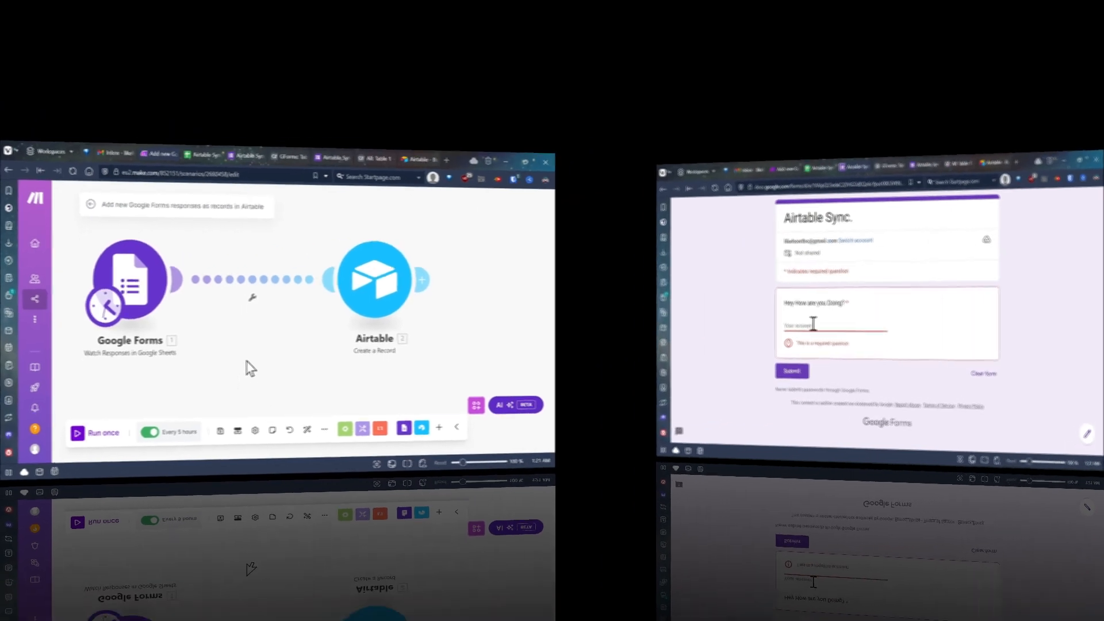
Enter 'I'm oka.' in Airtable, then return to the Make.com scenario.
{"action": "type", "text": "I'm oka."}
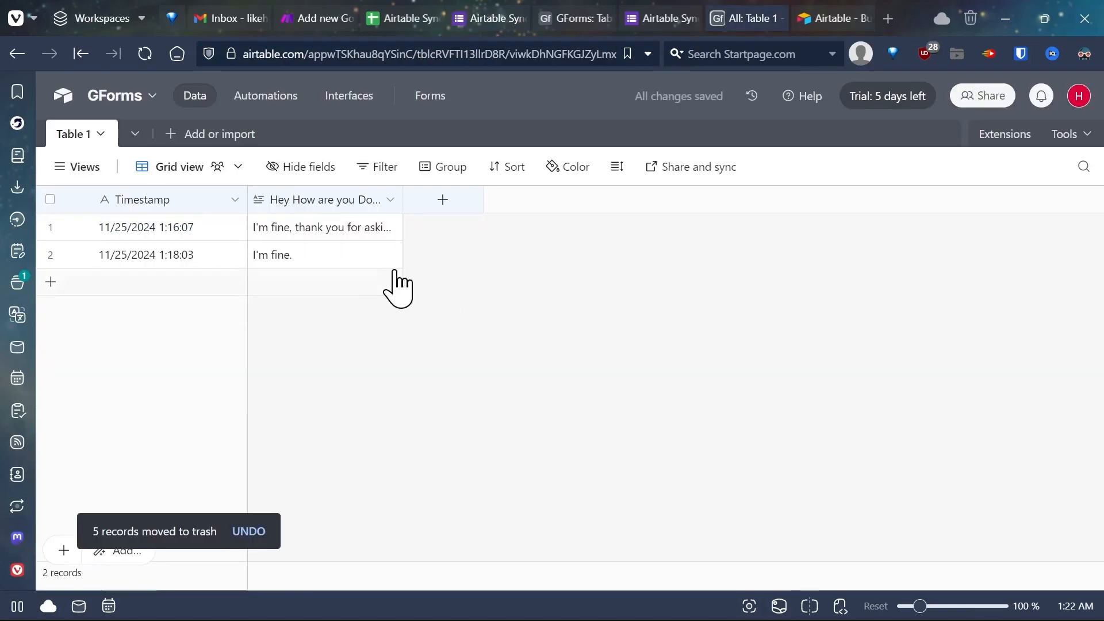
{"action": "mouse_move", "coordinate": [321, 18]}
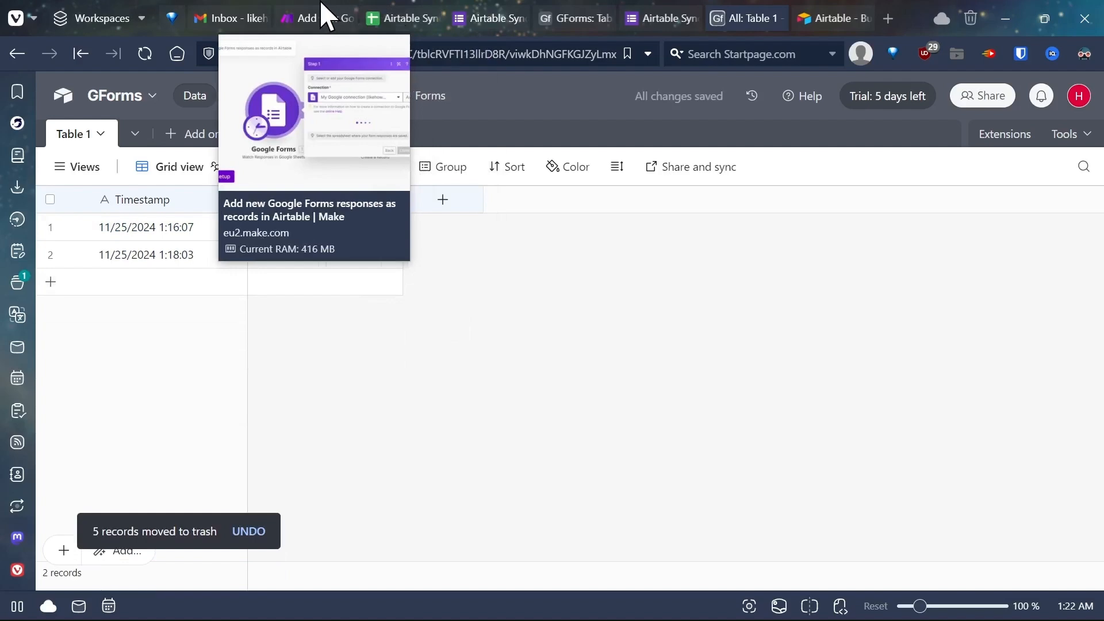
{"action": "left_click", "coordinate": [316, 18]}
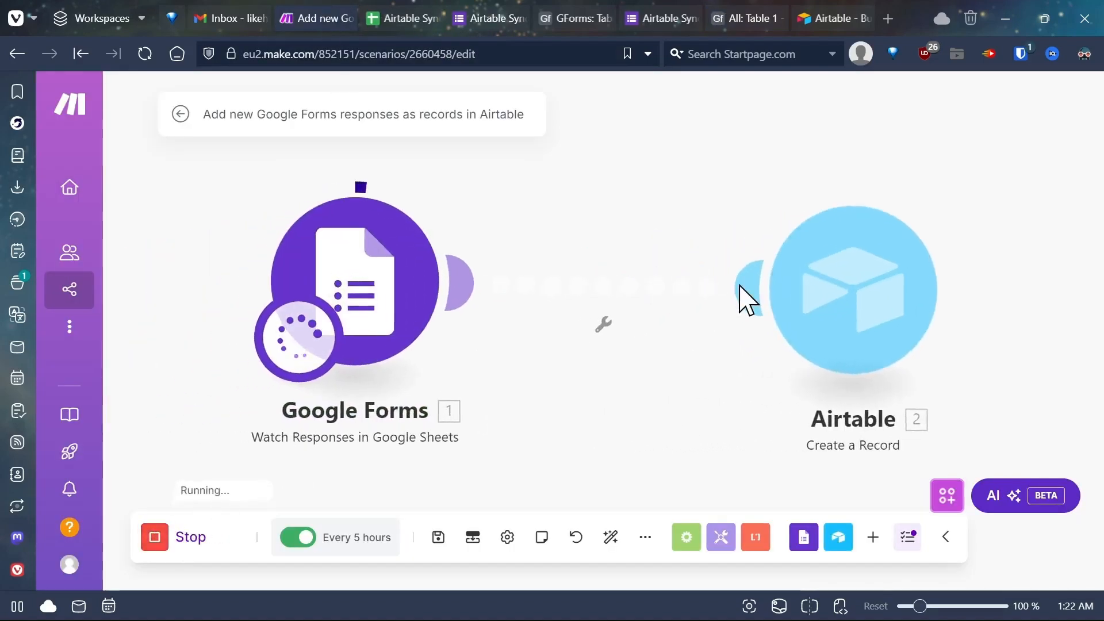